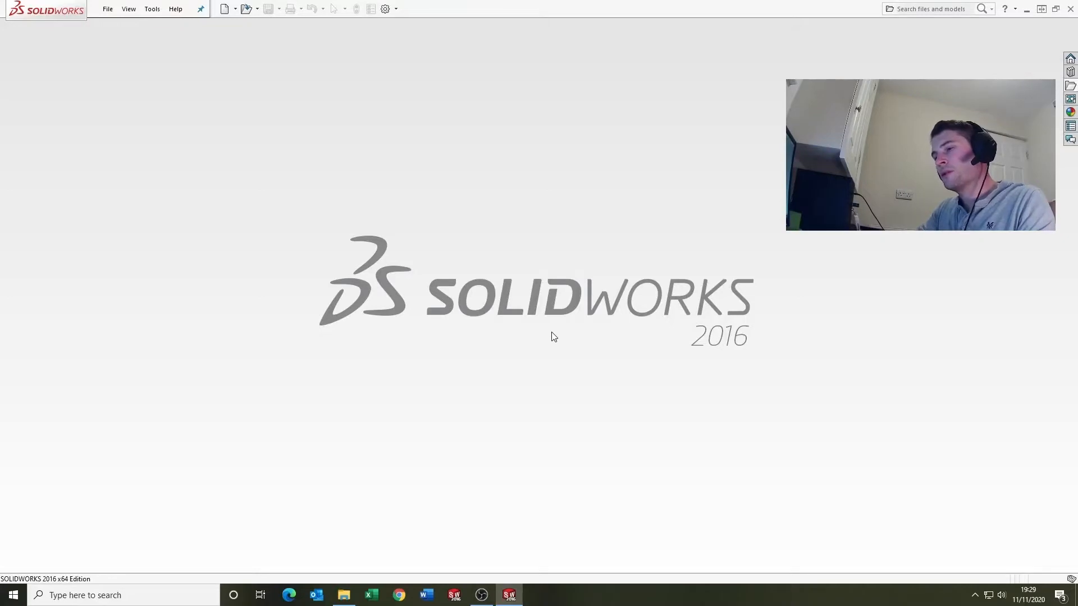
# - Create a new blank part document from the Part template
pyautogui.click(231, 9)
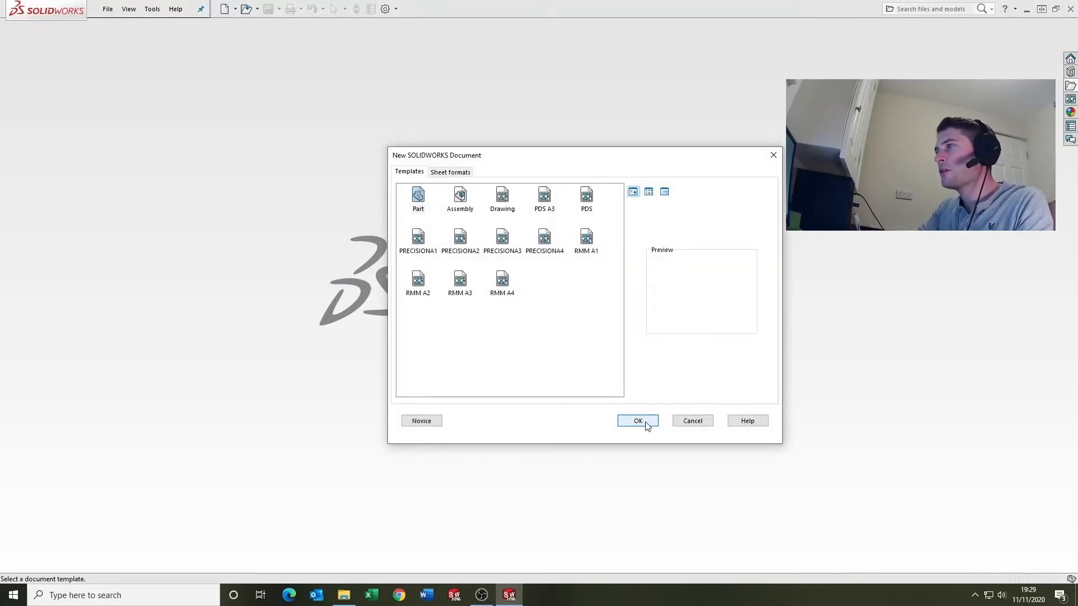
pyautogui.click(636, 420)
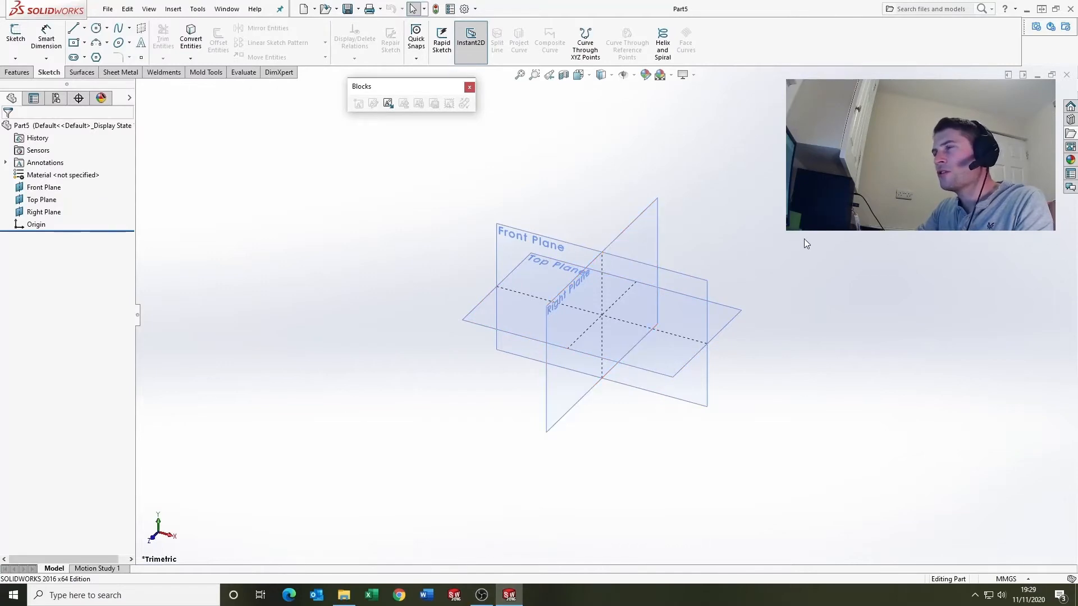
pyautogui.moveTo(600, 249)
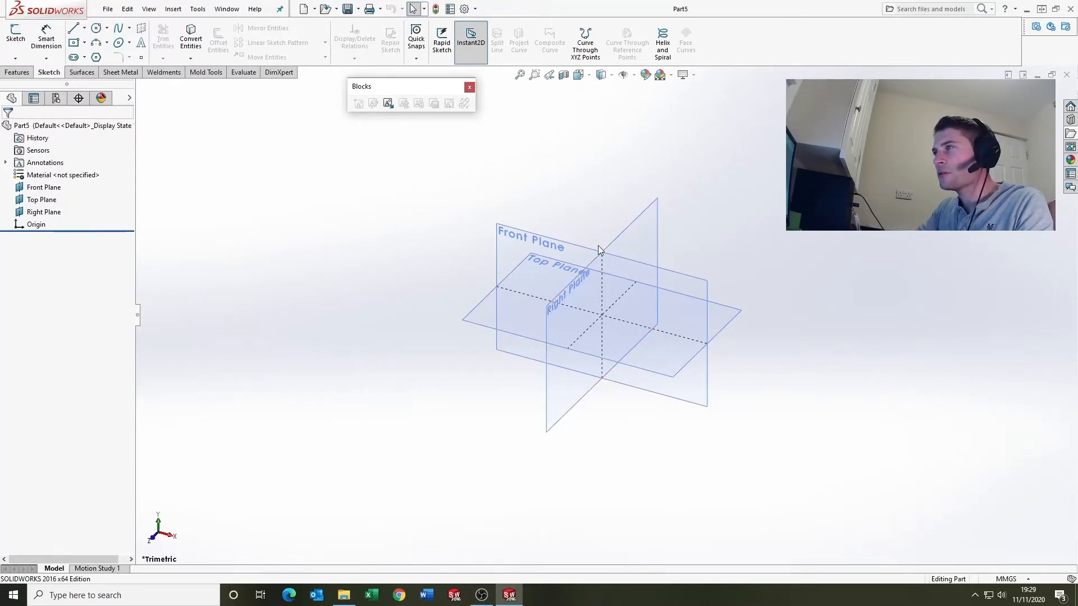
# - Sketch on the Front Plane a Ø25 circle at the origin, a Ø15 circle above, and two joining side lines
pyautogui.click(536, 239)
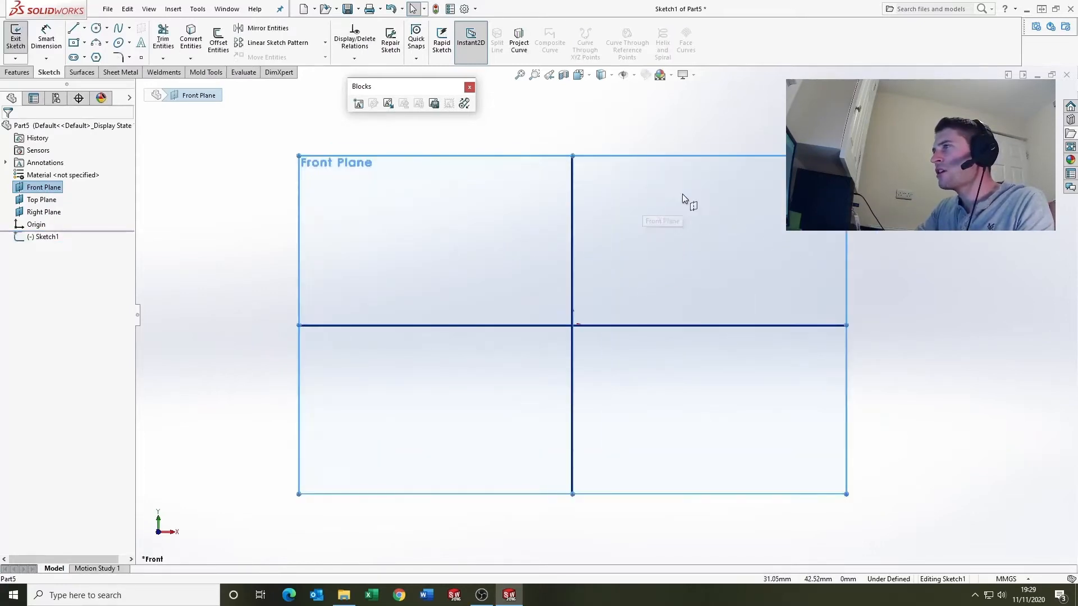
pyautogui.moveTo(640, 287)
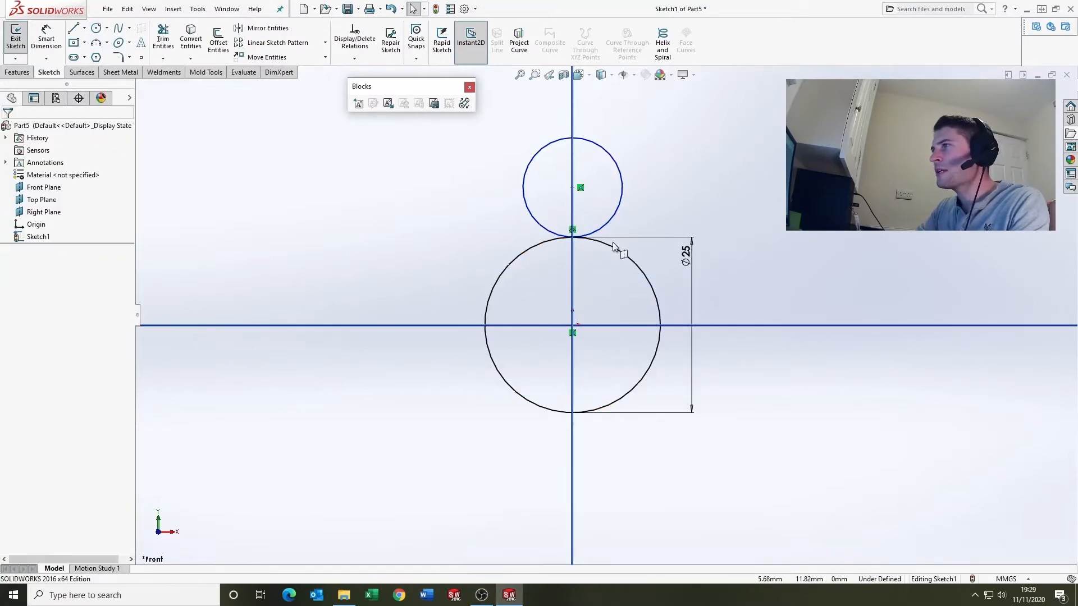
pyautogui.click(46, 35)
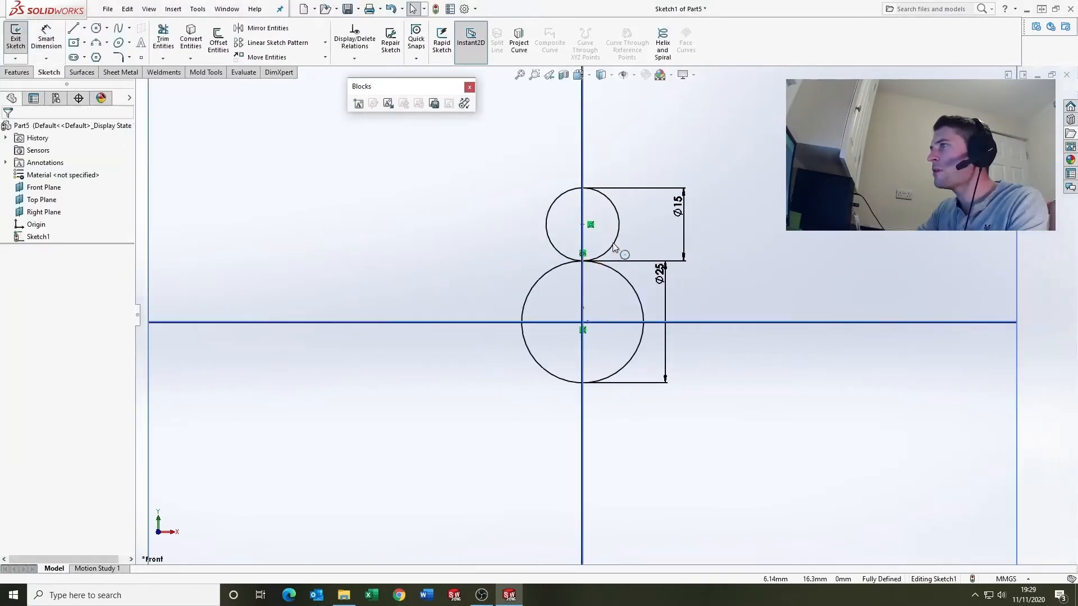
pyautogui.click(72, 28)
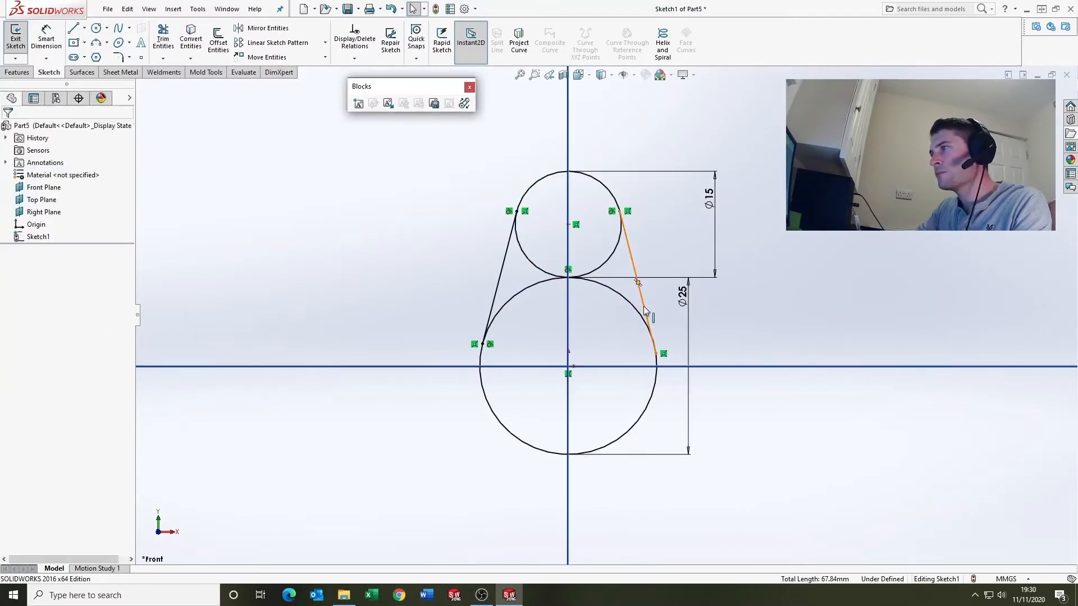
# - Make the side lines tangent to the arcs, trim the inner arcs, and add a Ø5 hole at the origin
pyautogui.click(647, 309)
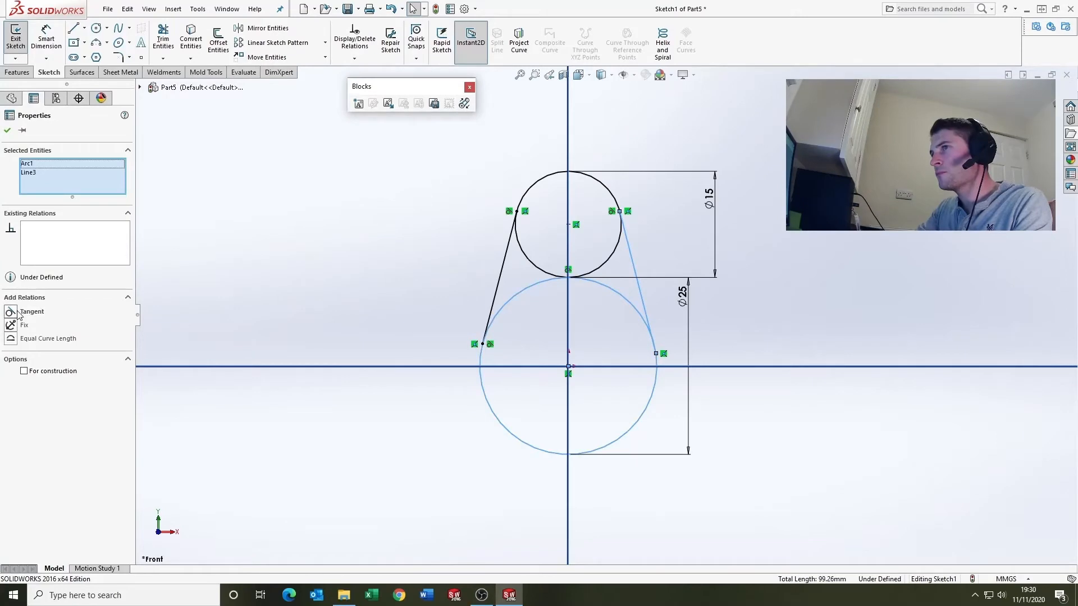
pyautogui.click(163, 41)
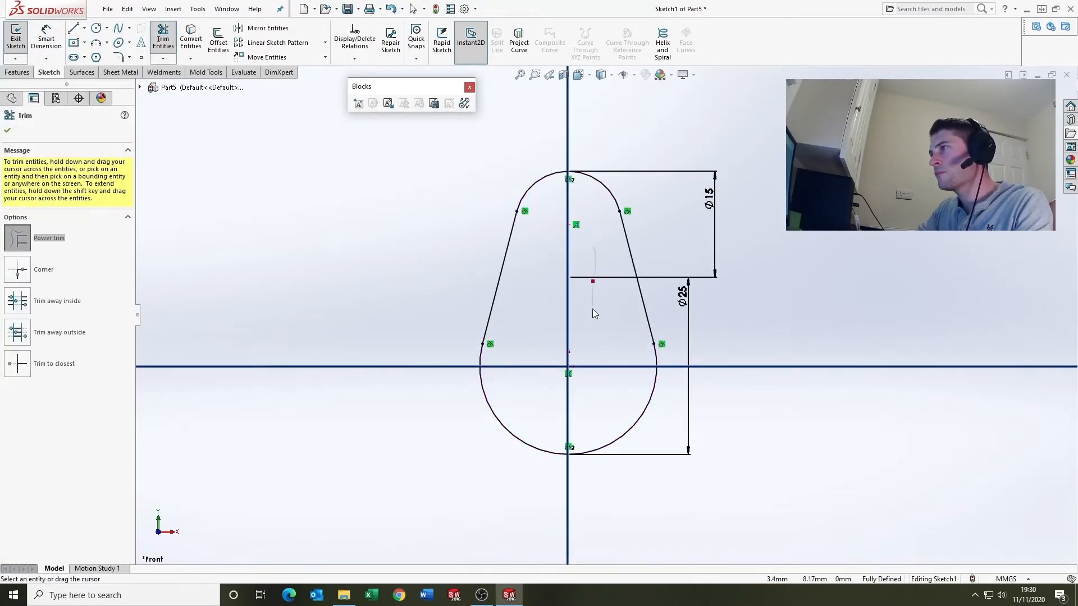
pyautogui.click(96, 28)
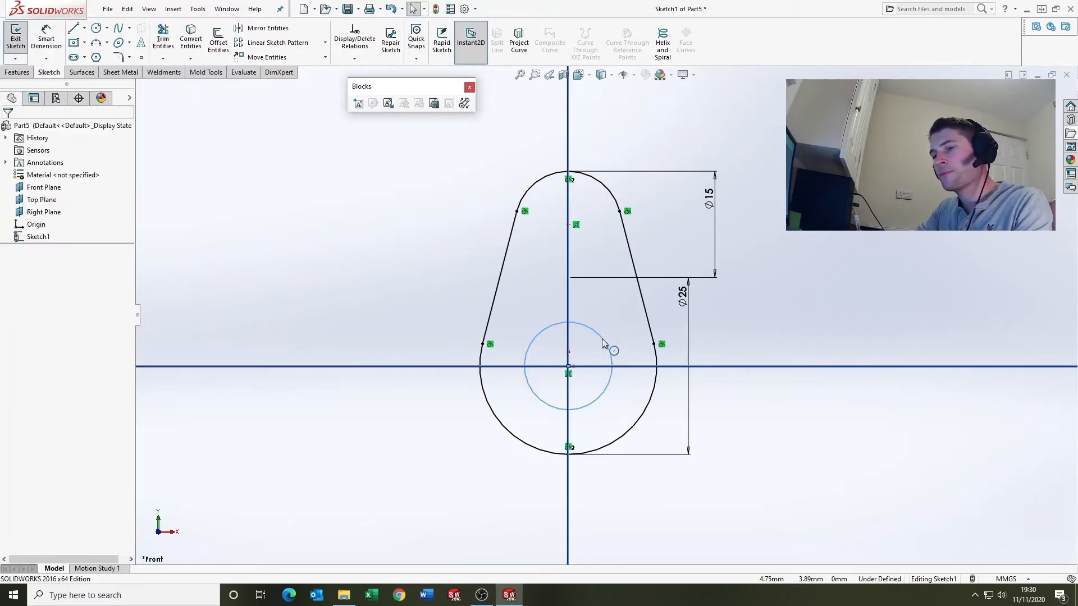
pyautogui.click(604, 346)
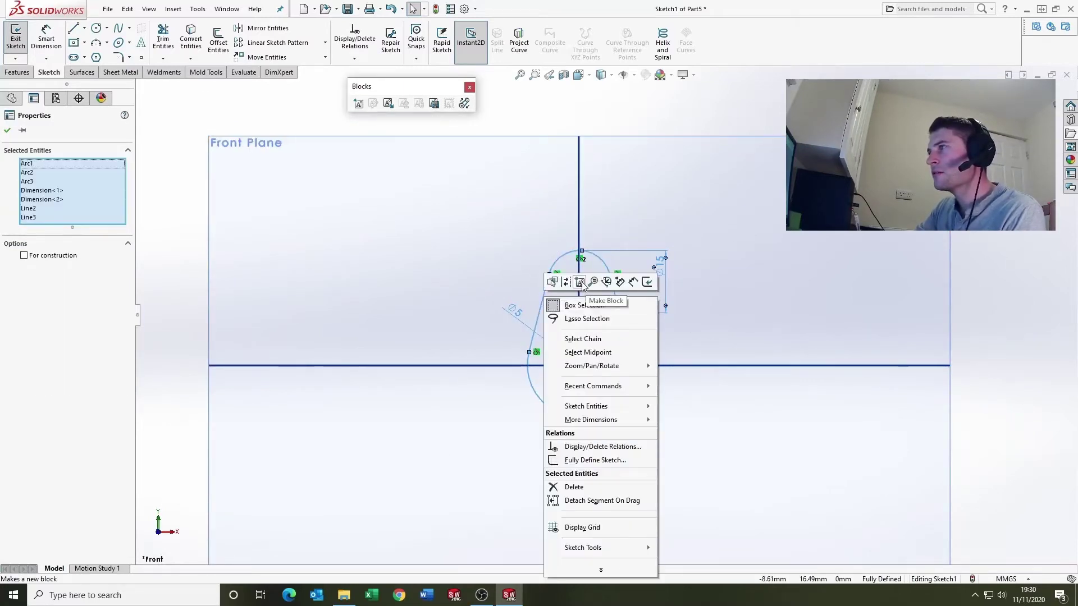
# - Turn the teardrop outline and Ø5 hole into a block, Block1-1, under Sketch1
pyautogui.click(579, 282)
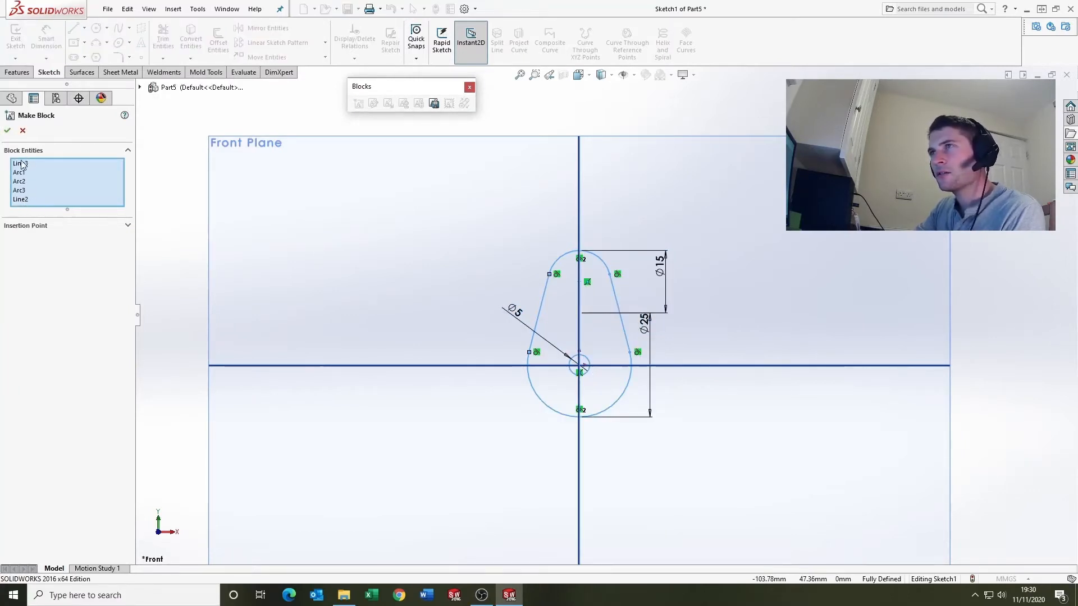
pyautogui.click(25, 226)
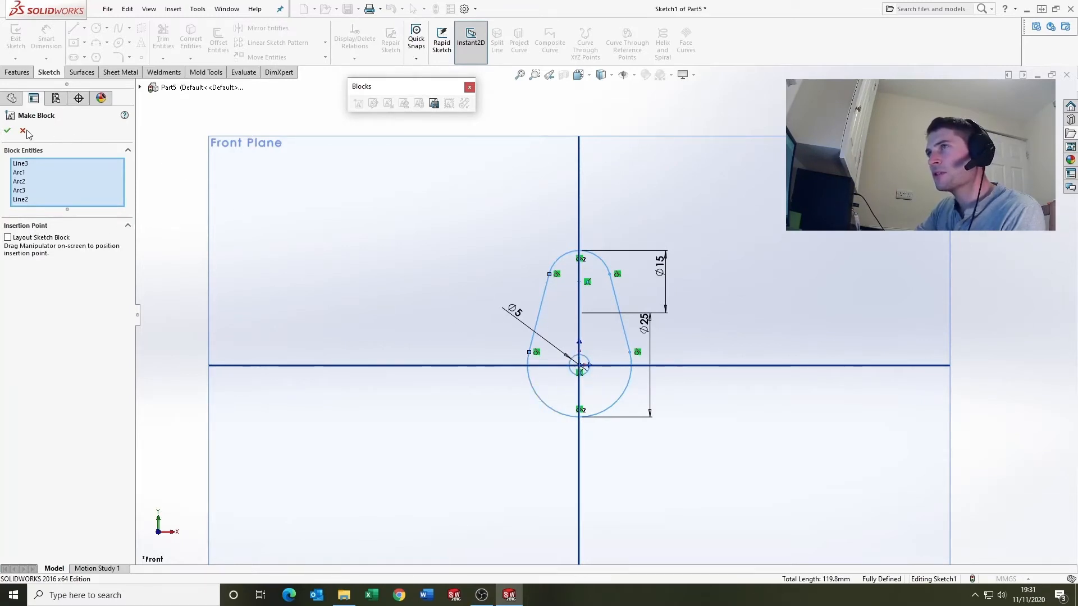
pyautogui.click(9, 130)
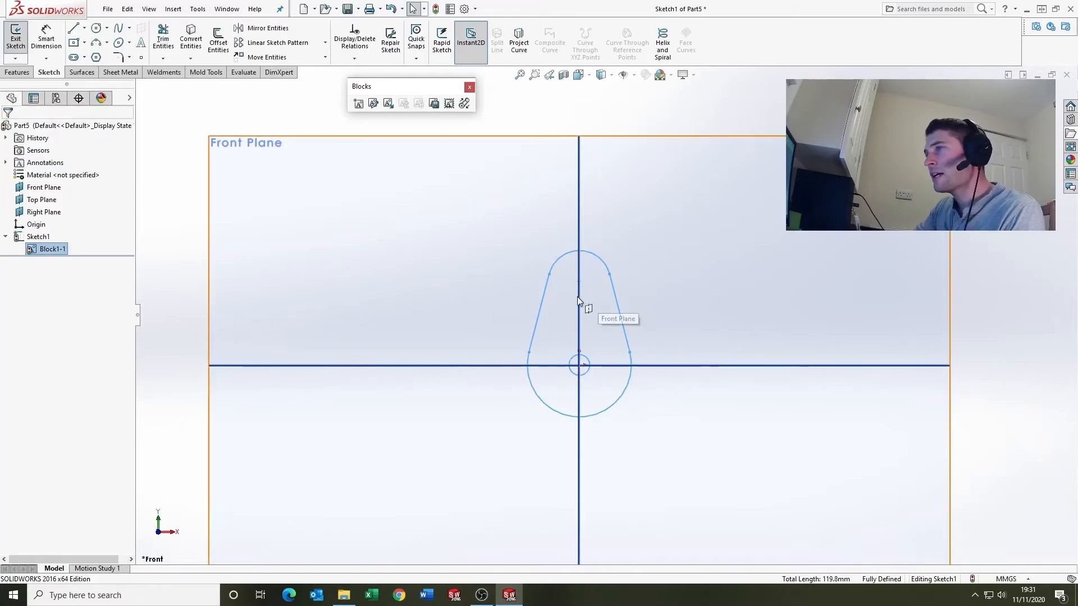
pyautogui.click(49, 248)
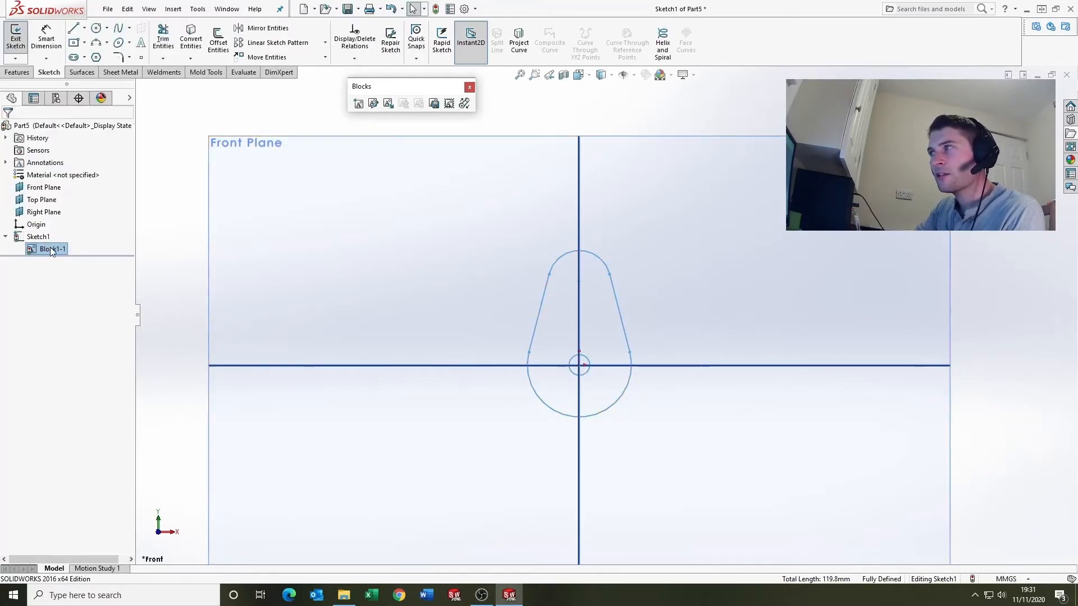
pyautogui.moveTo(642, 356)
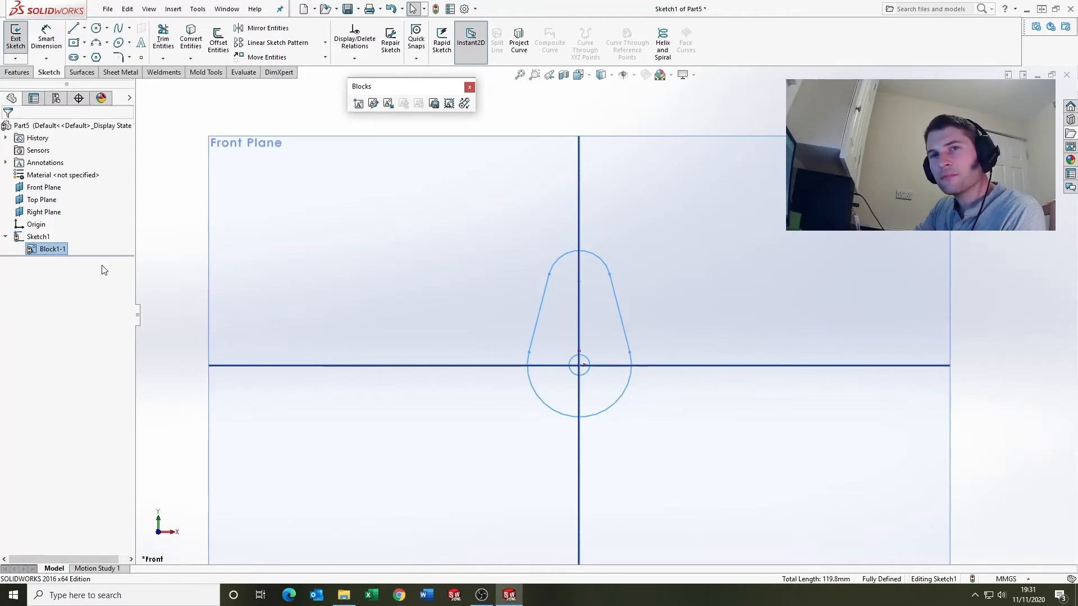
# - Save Block1-1 to the Desktop as a block file named CAM.SLDBLK
pyautogui.rightClick(47, 248)
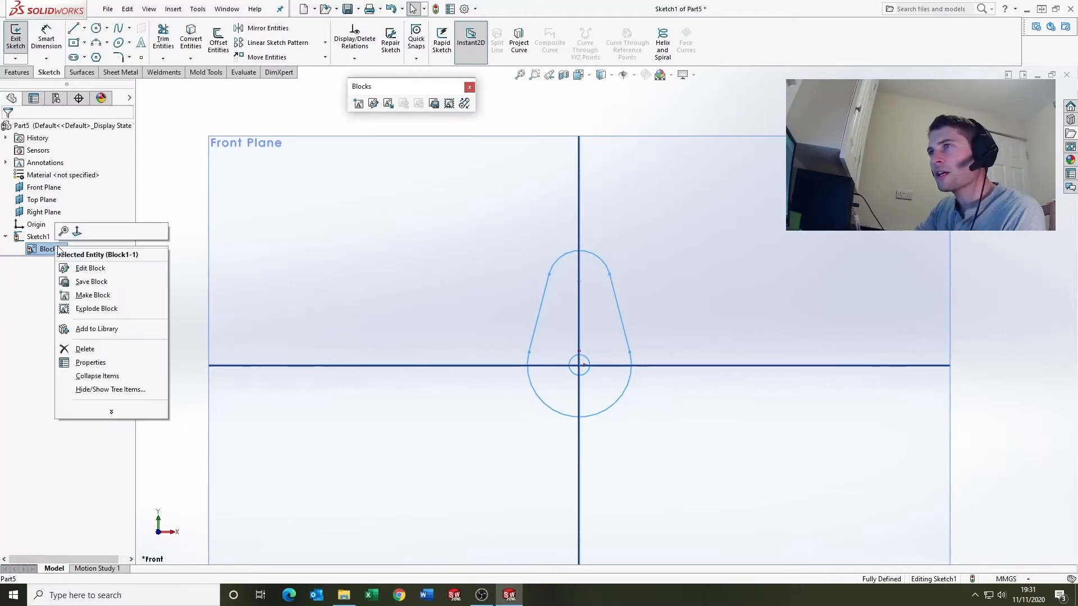
pyautogui.click(91, 280)
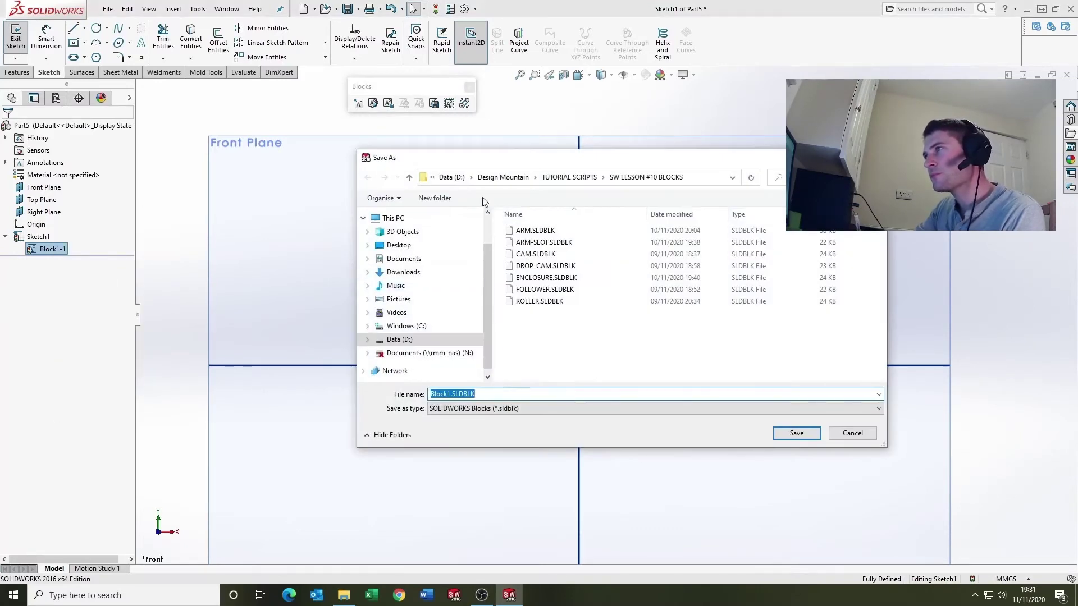
pyautogui.click(398, 244)
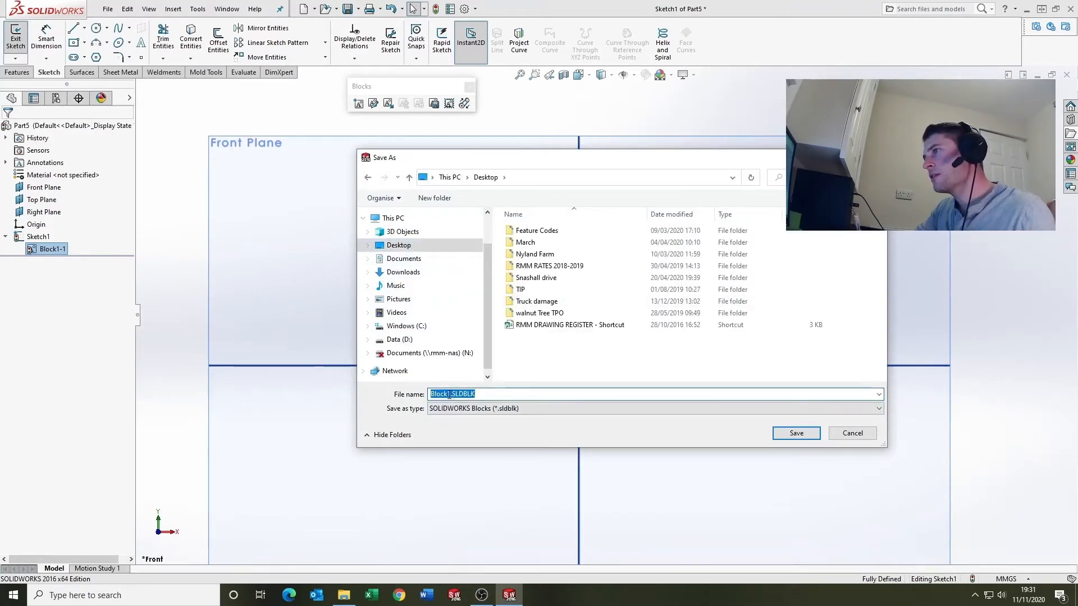
pyautogui.click(448, 394)
pyautogui.write('CAM')
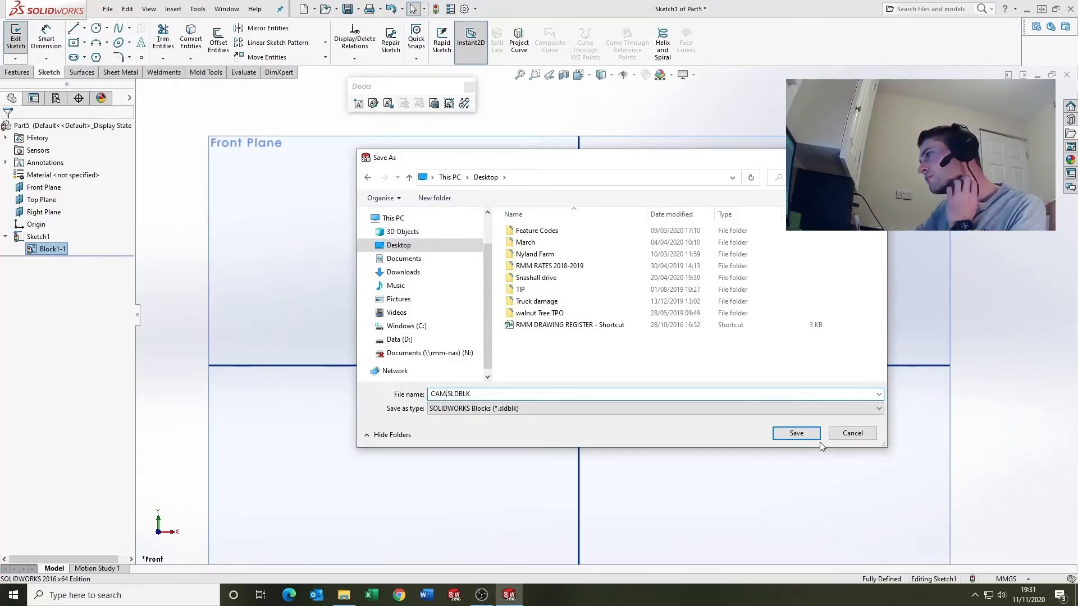
pyautogui.click(796, 433)
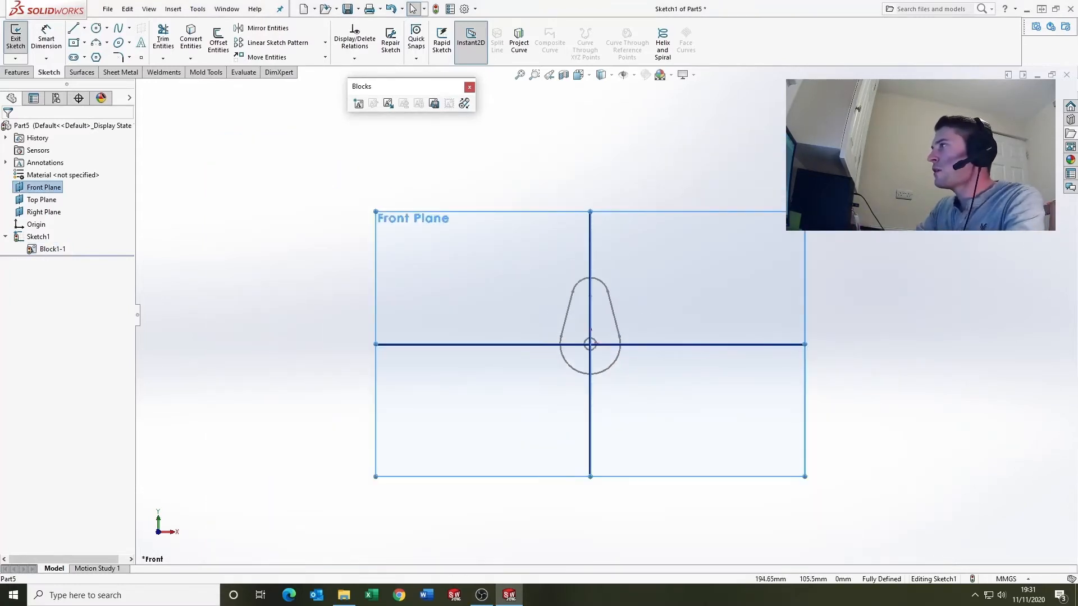
# - Delete Block1-1 from the sketch, confirming the removal
pyautogui.click(52, 249)
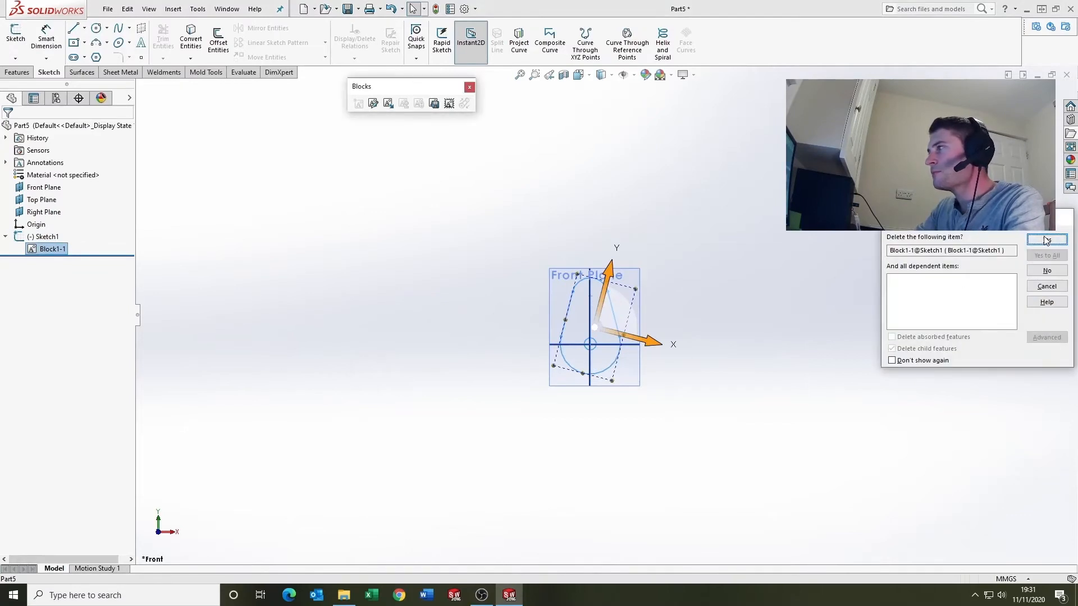
pyautogui.click(1046, 239)
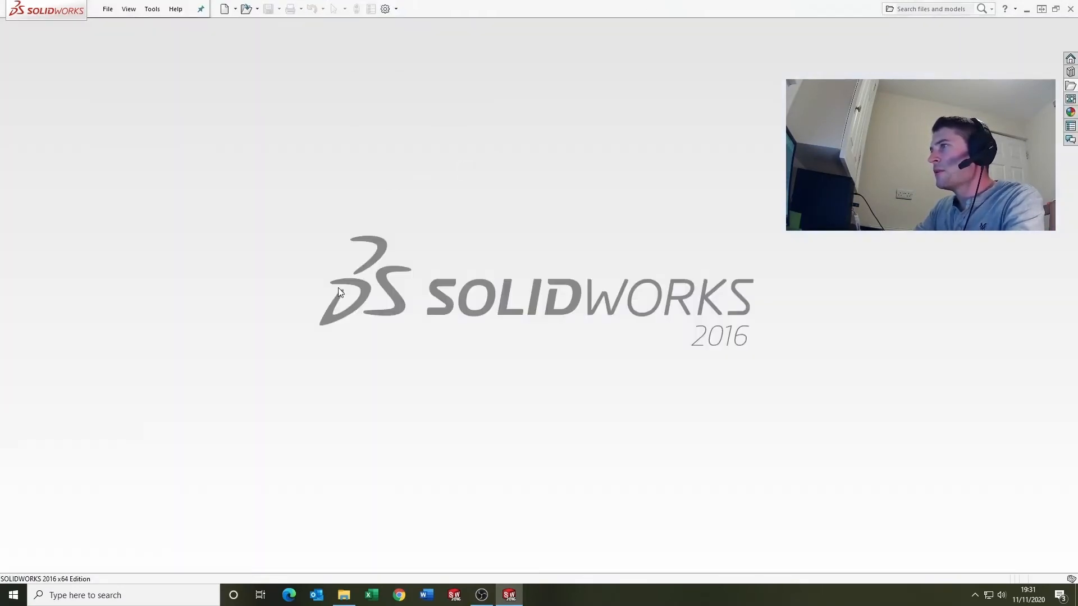
pyautogui.moveTo(783, 408)
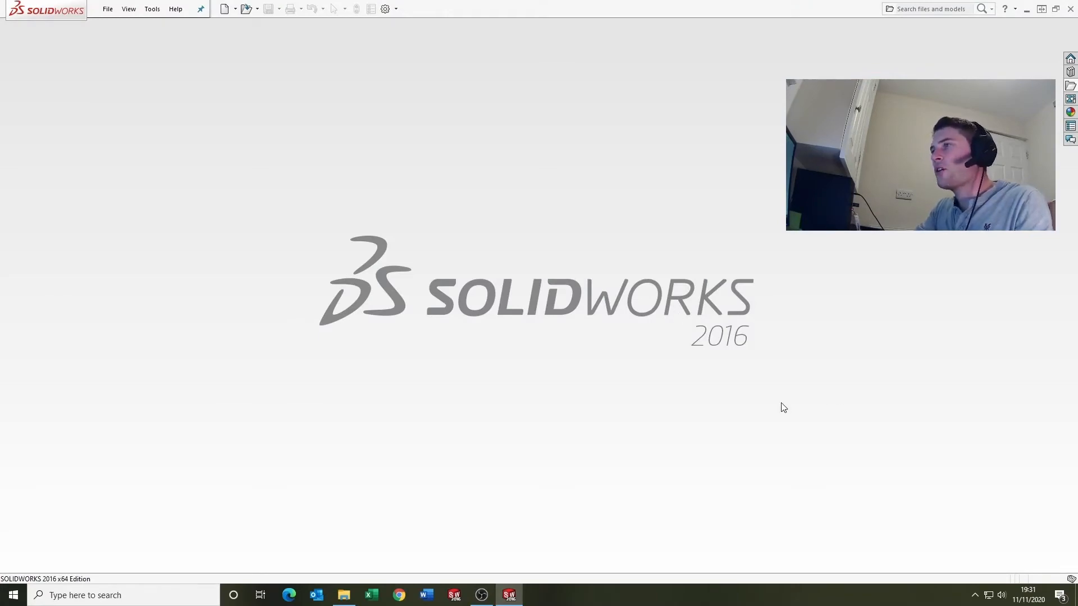
pyautogui.moveTo(633, 489)
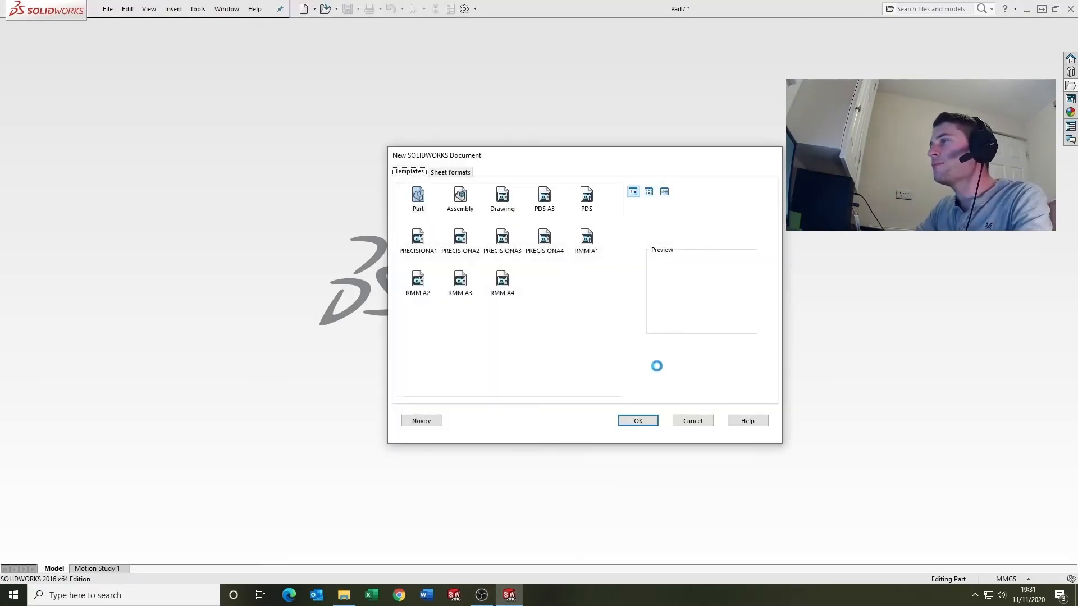
# - Create a new part and browse for a block to insert via Tools > Blocks > Insert
pyautogui.click(638, 420)
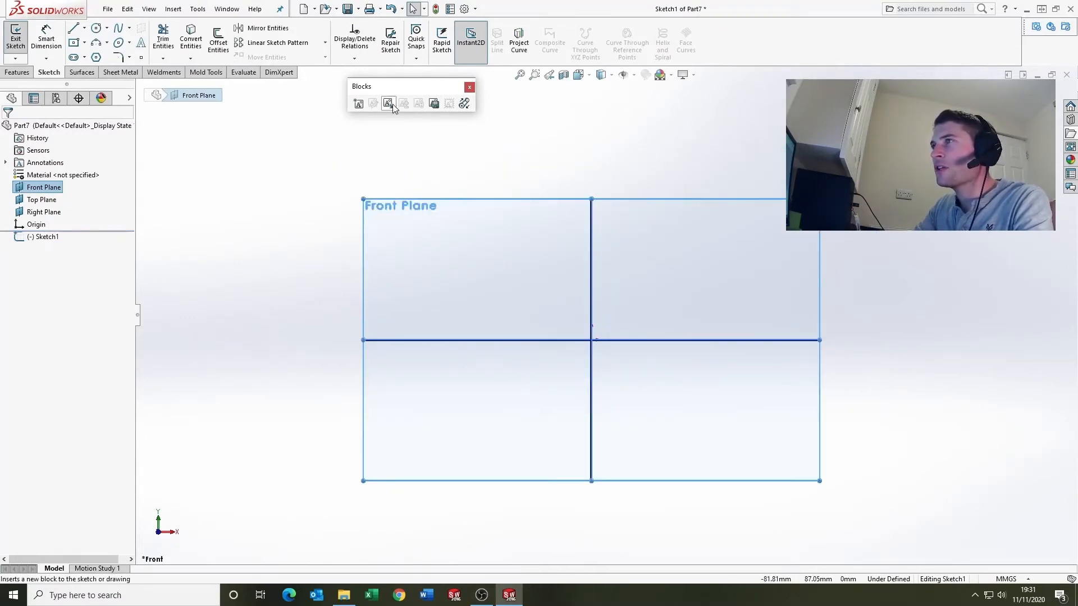
pyautogui.moveTo(389, 102)
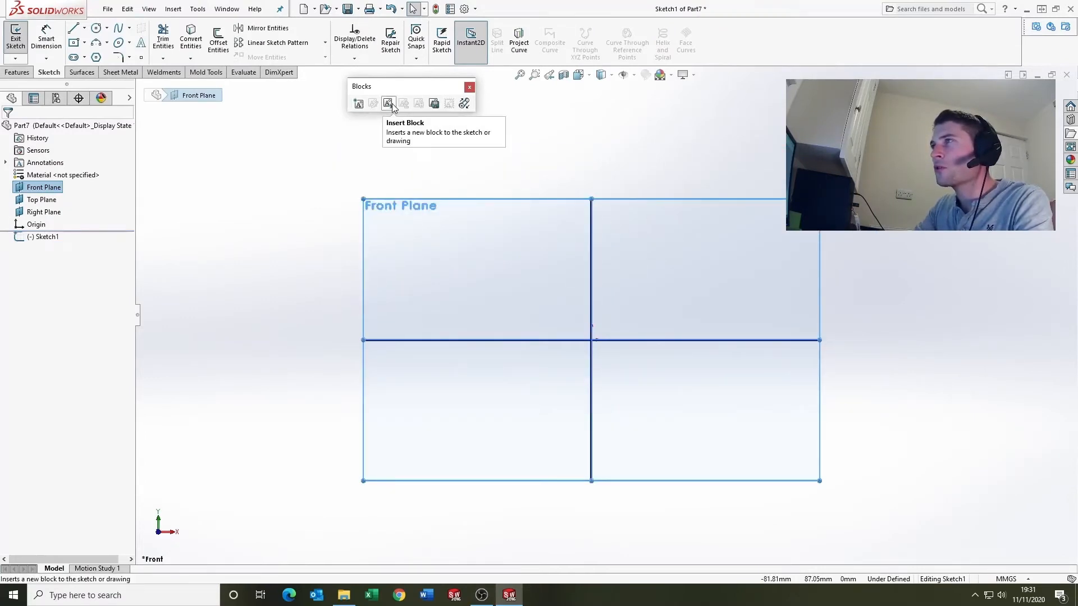
pyautogui.moveTo(357, 105)
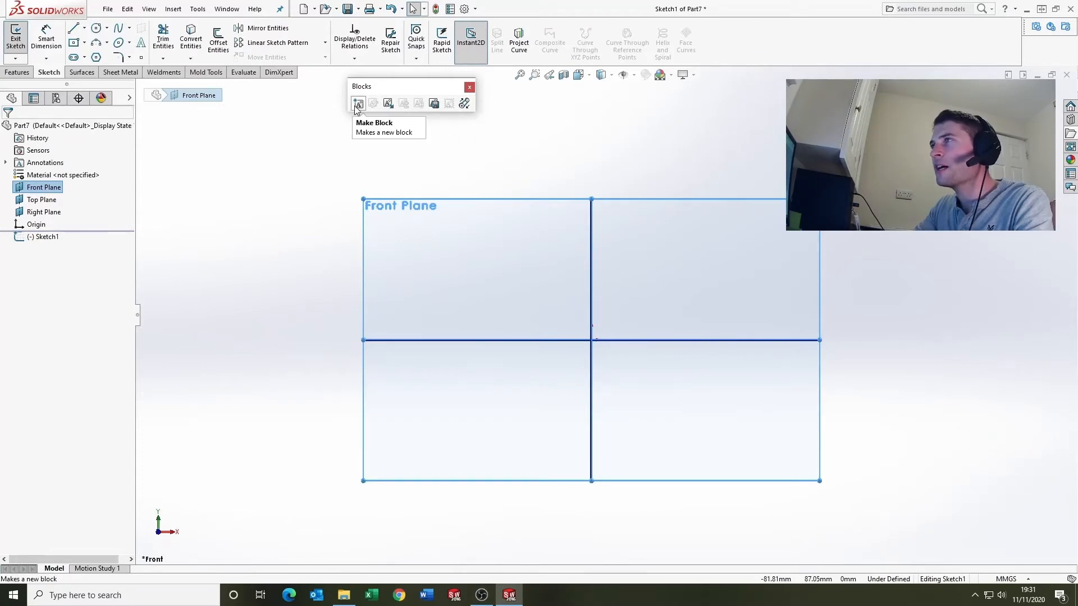
pyautogui.moveTo(218, 40)
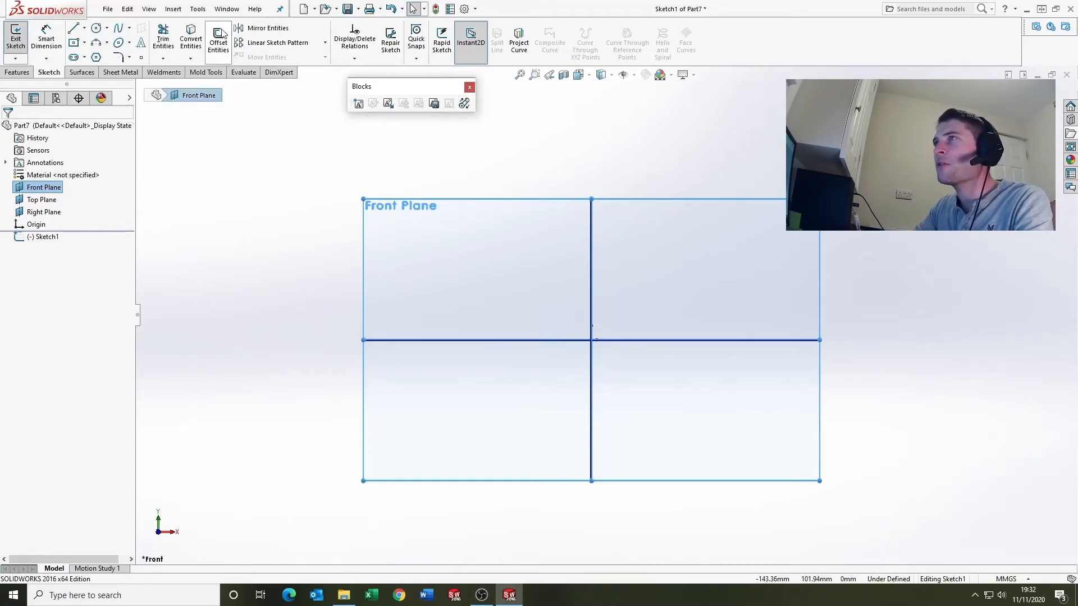
pyautogui.click(198, 9)
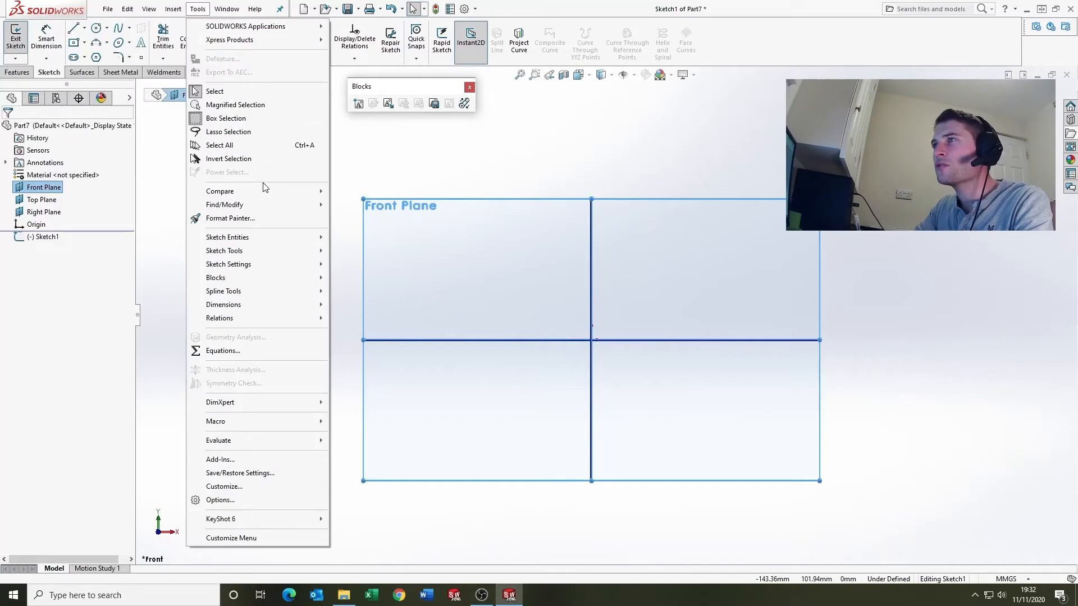
pyautogui.moveTo(216, 277)
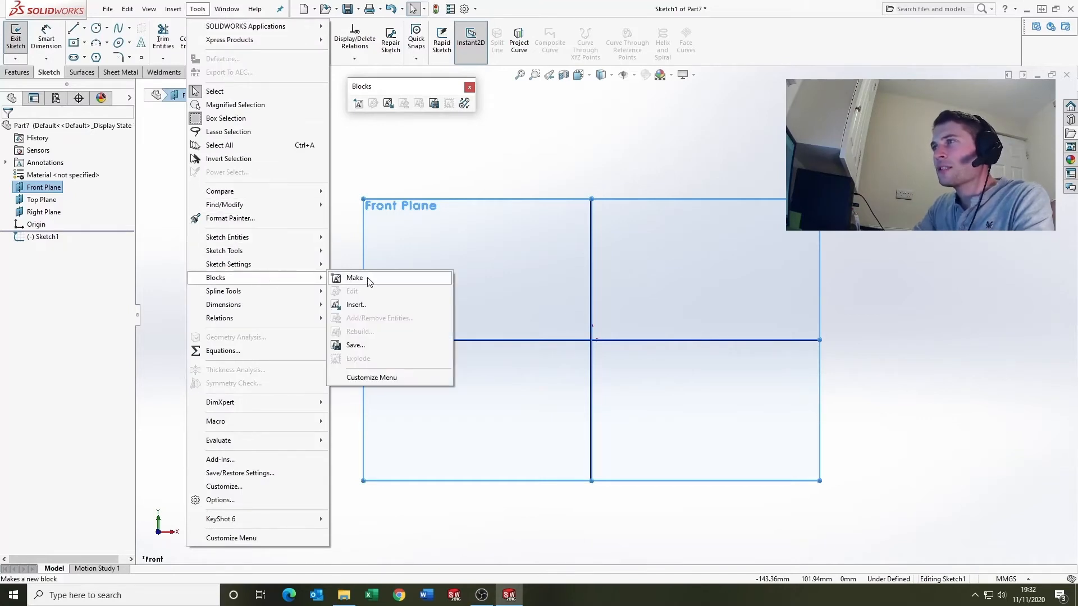
pyautogui.click(355, 306)
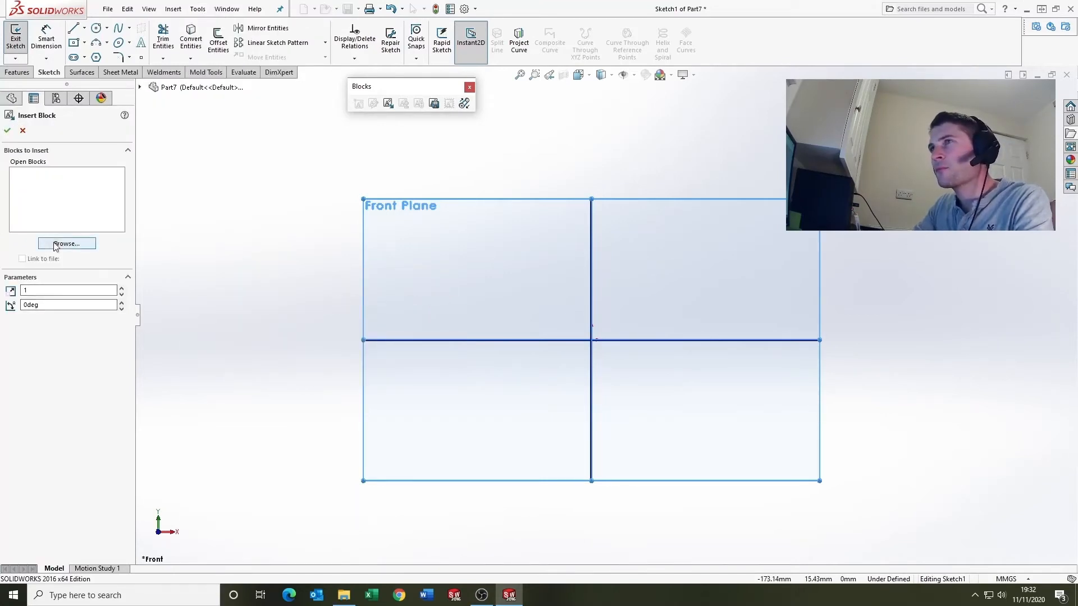
pyautogui.click(67, 244)
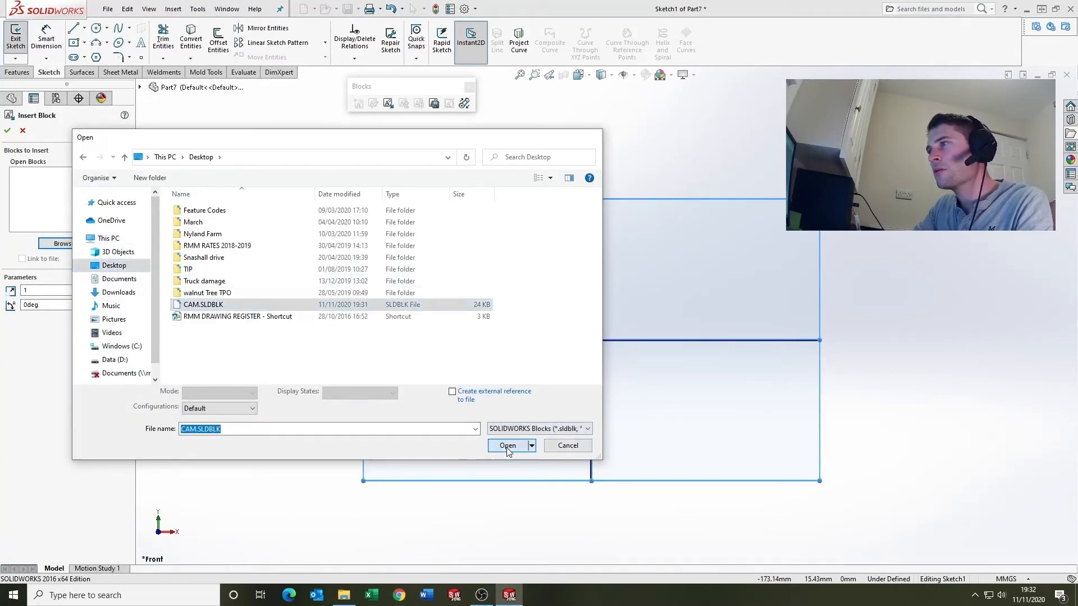
# - Insert the CAM block with its pivot on the origin and rotate it to a tilted angle
pyautogui.click(507, 444)
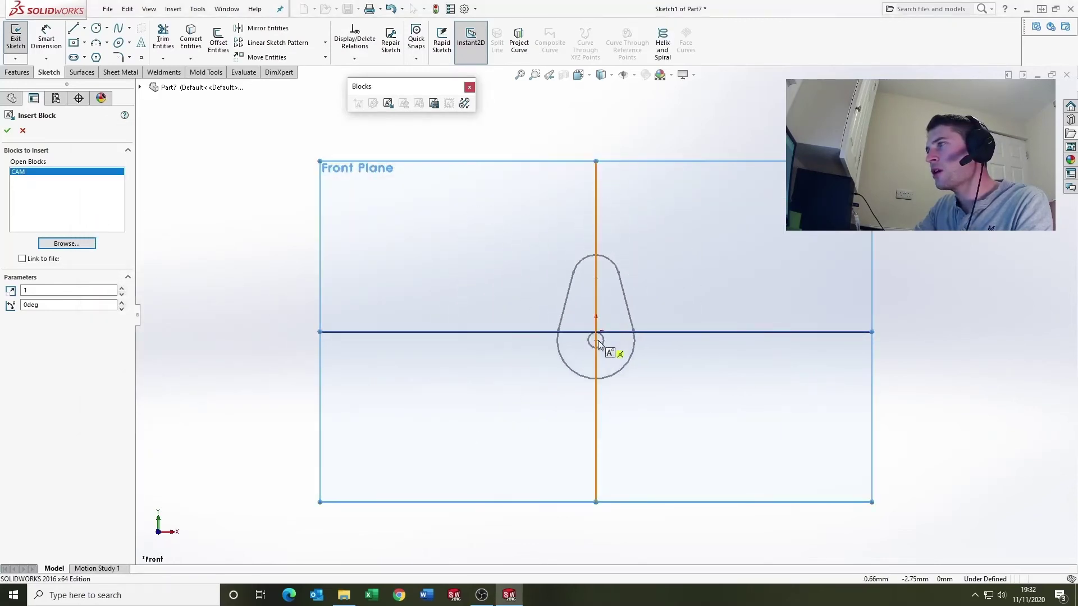
pyautogui.moveTo(596, 341); pyautogui.dragTo(595, 308)
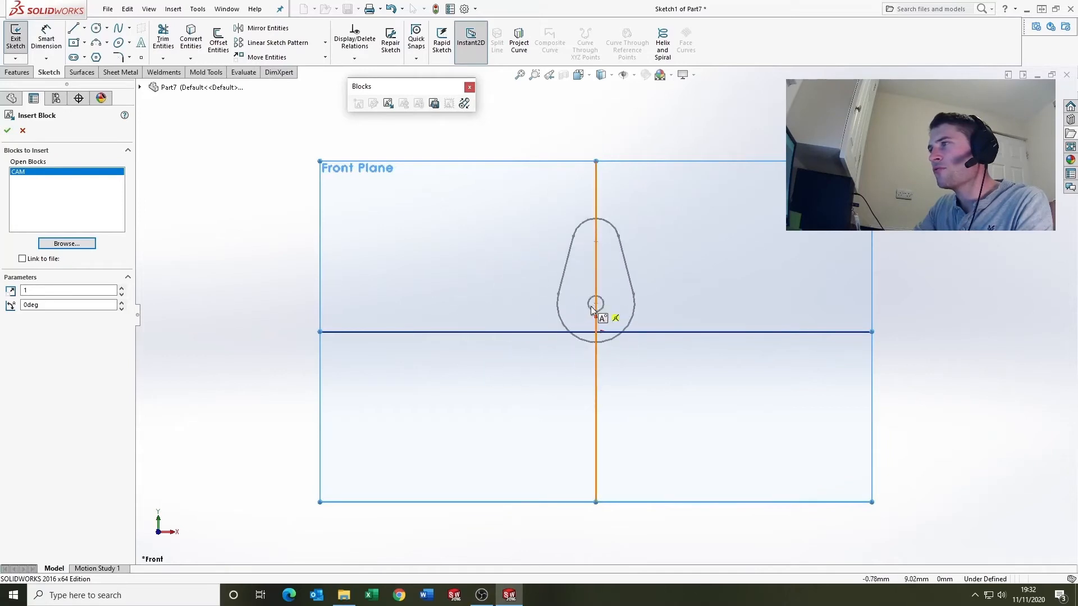
pyautogui.moveTo(595, 307); pyautogui.dragTo(609, 334)
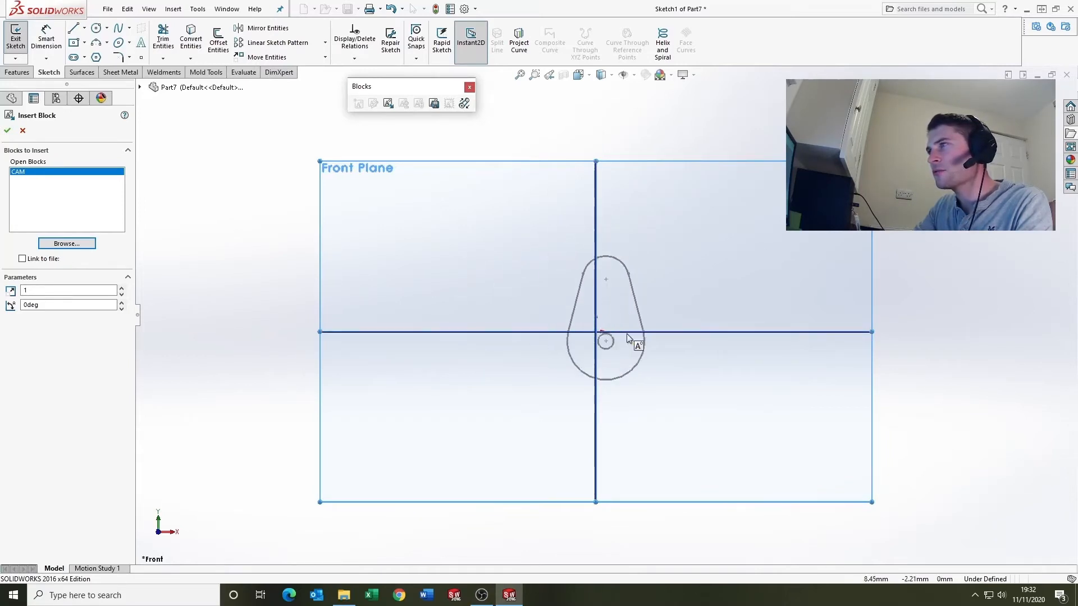
pyautogui.moveTo(605, 341); pyautogui.dragTo(596, 332)
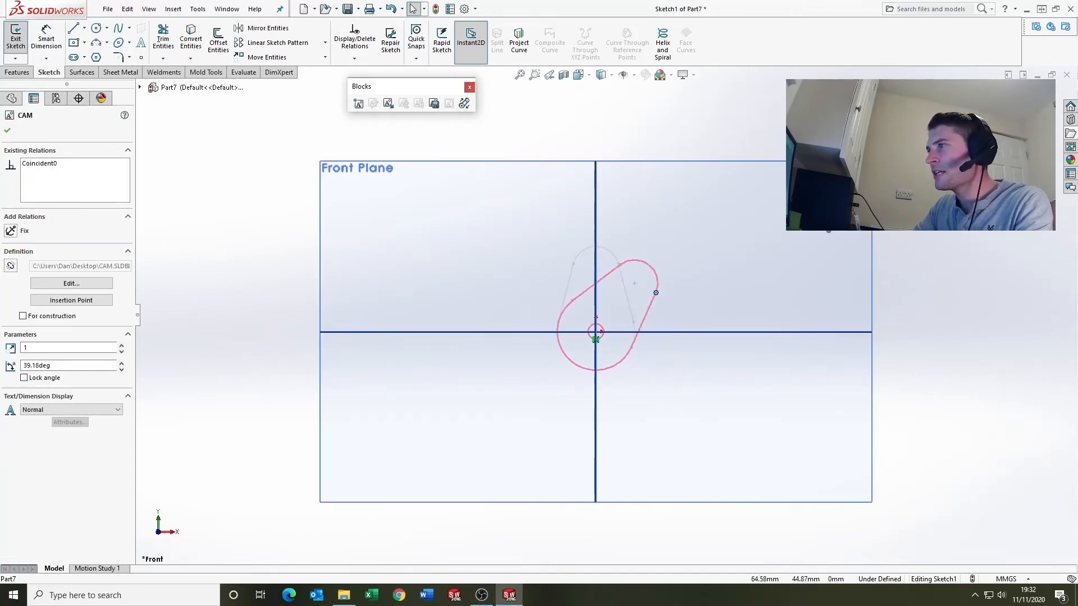
pyautogui.moveTo(654, 292); pyautogui.dragTo(647, 378)
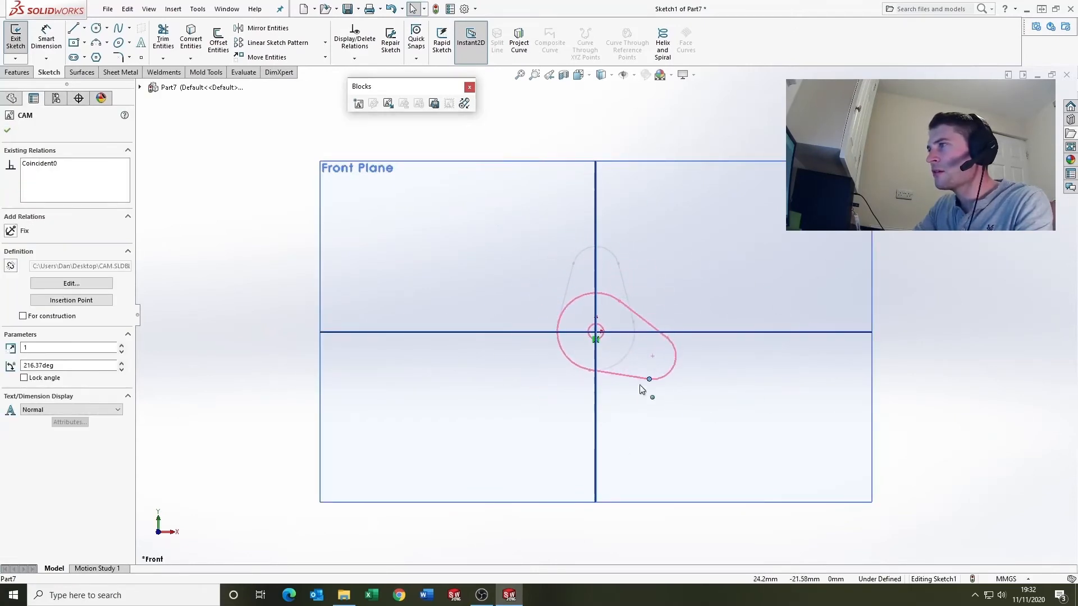
pyautogui.moveTo(647, 378); pyautogui.dragTo(642, 277)
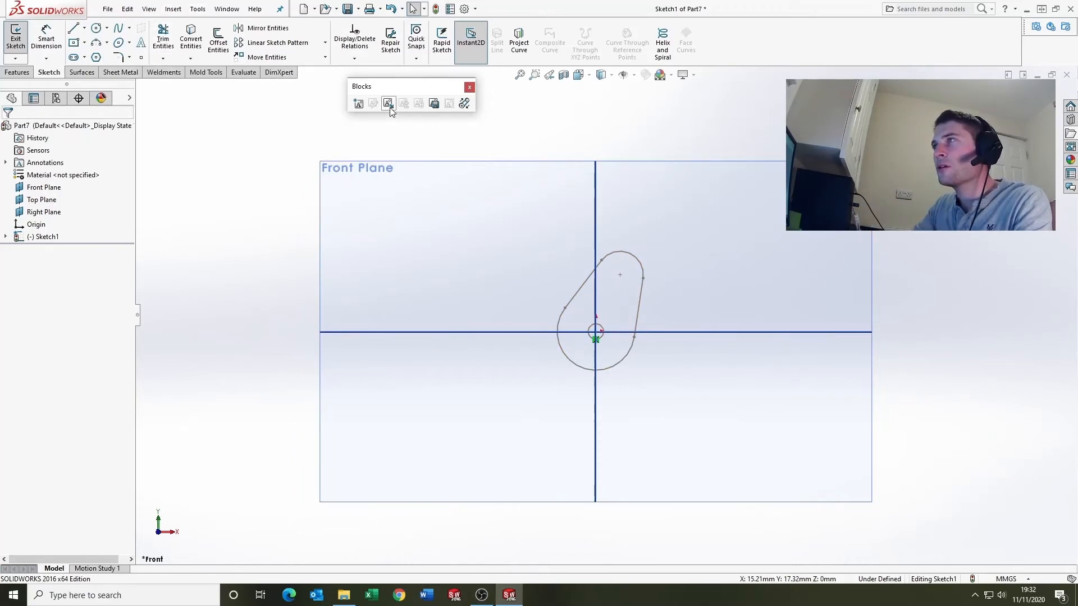
# - Insert the FOLLOWER.SLDBLK block from the SW LESSON #10 BLOCKS folder
pyautogui.click(388, 102)
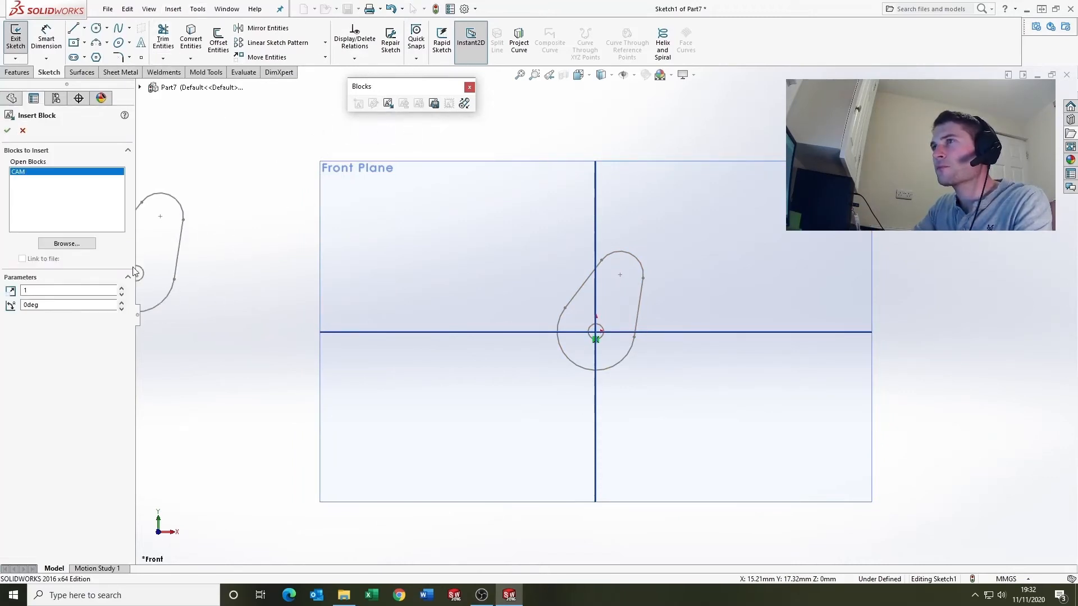
pyautogui.click(66, 243)
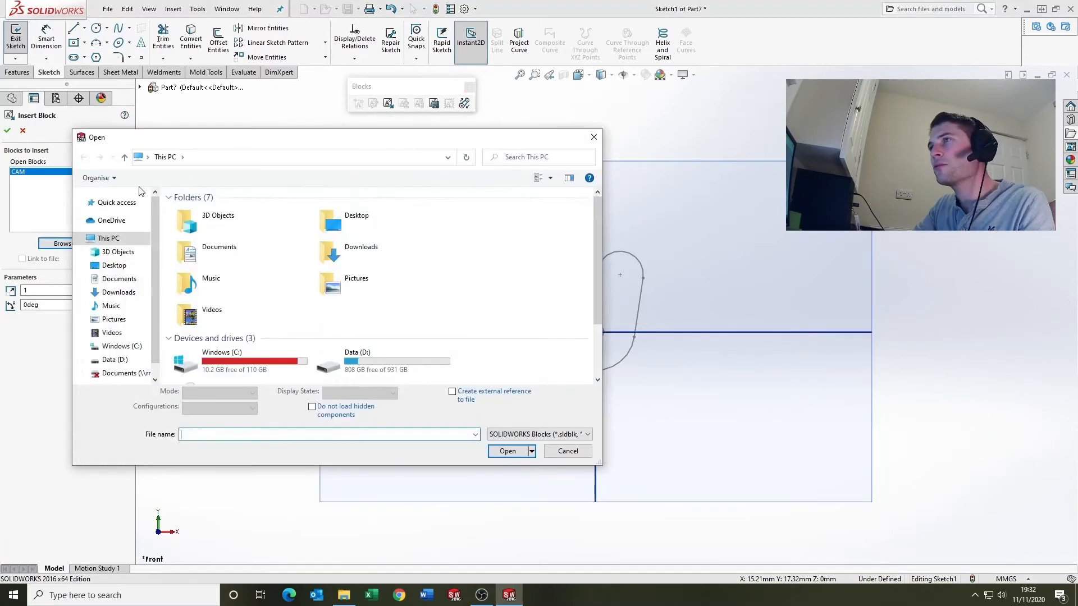
pyautogui.write('D:\\Design Mountain\\TUTORIAL SCRIPTS\\SW LESSON #10 BLOCKS')
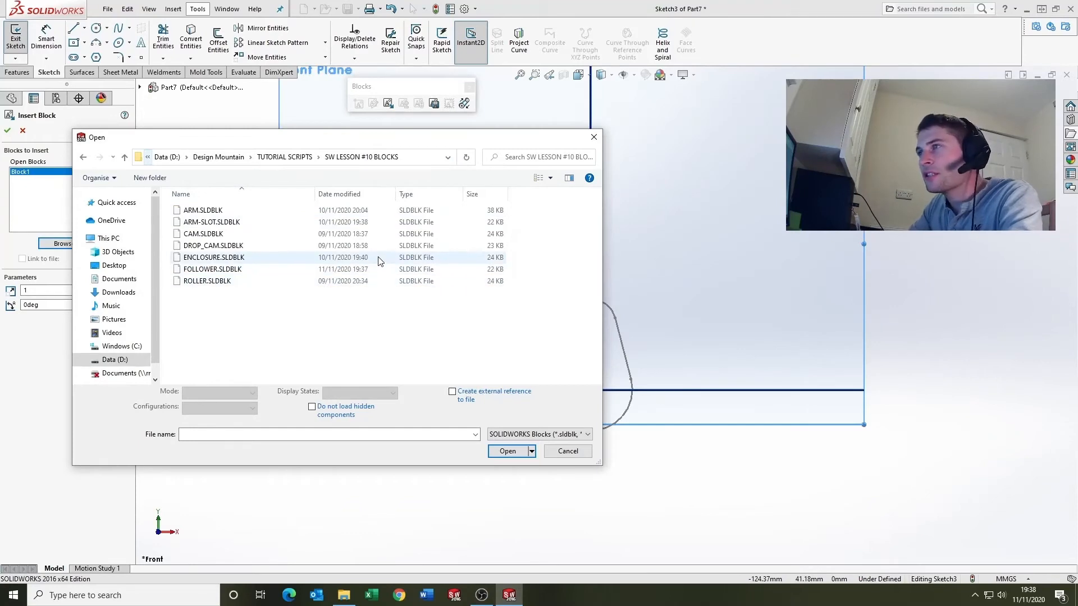
pyautogui.click(213, 269)
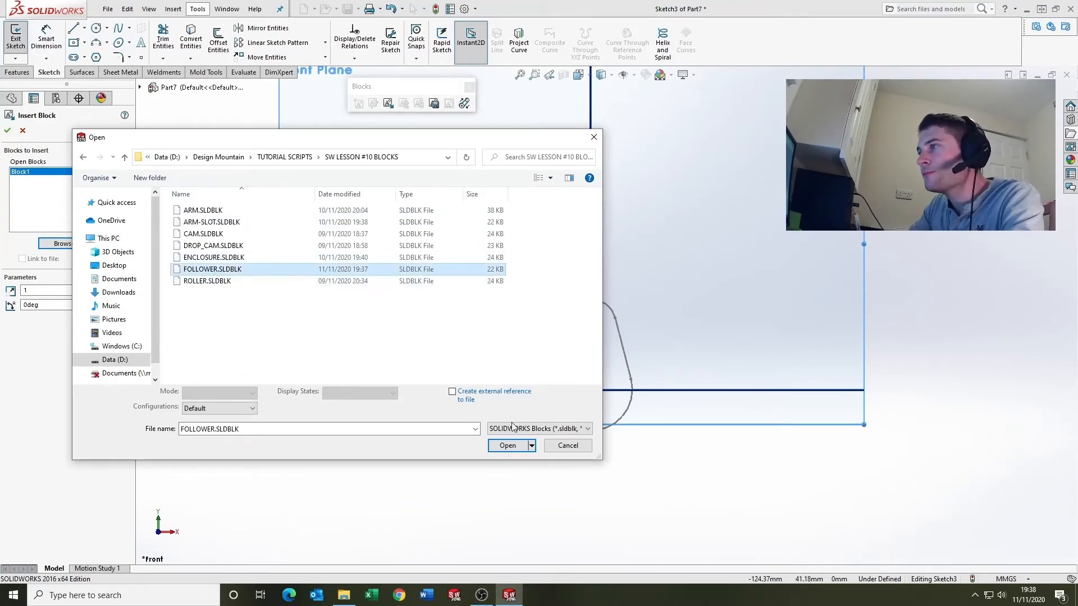
pyautogui.click(507, 445)
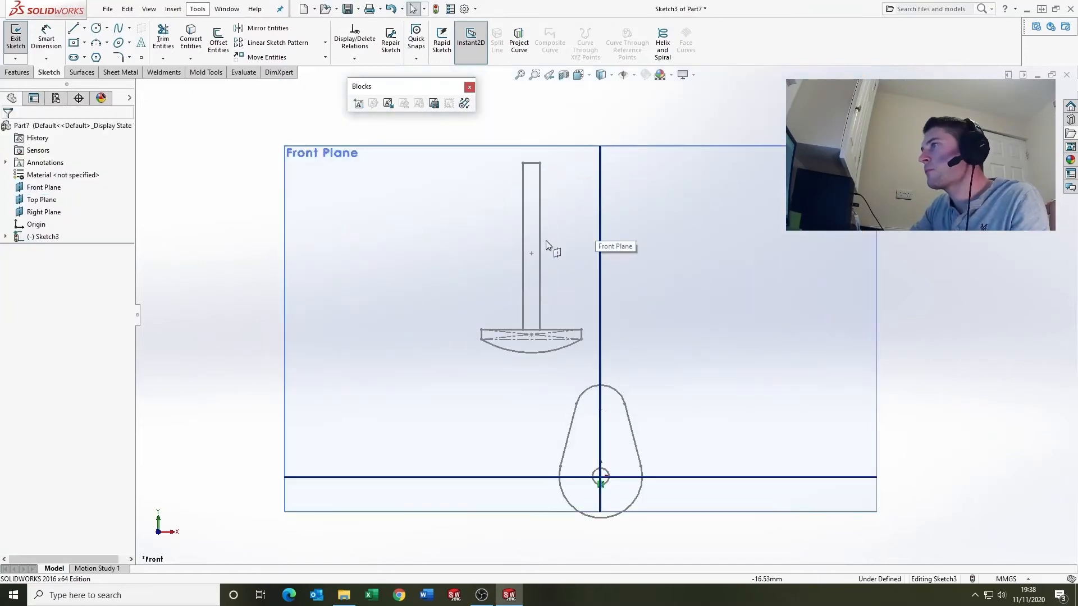
# - Place the follower on the vertical centreline, tangent to the cam, and drag the cam to test
pyautogui.click(531, 254)
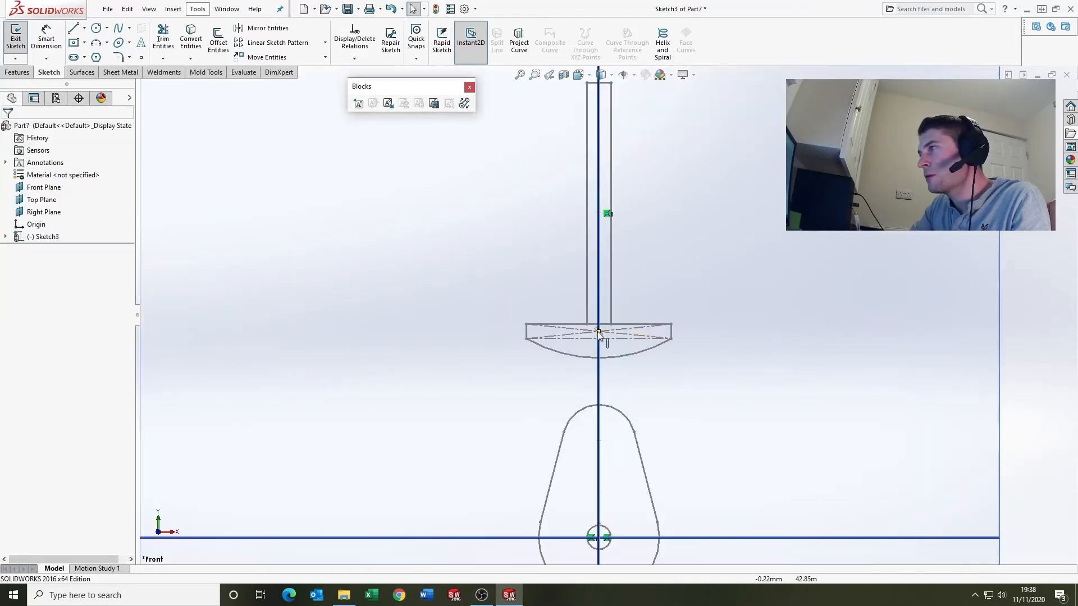
pyautogui.click(597, 331)
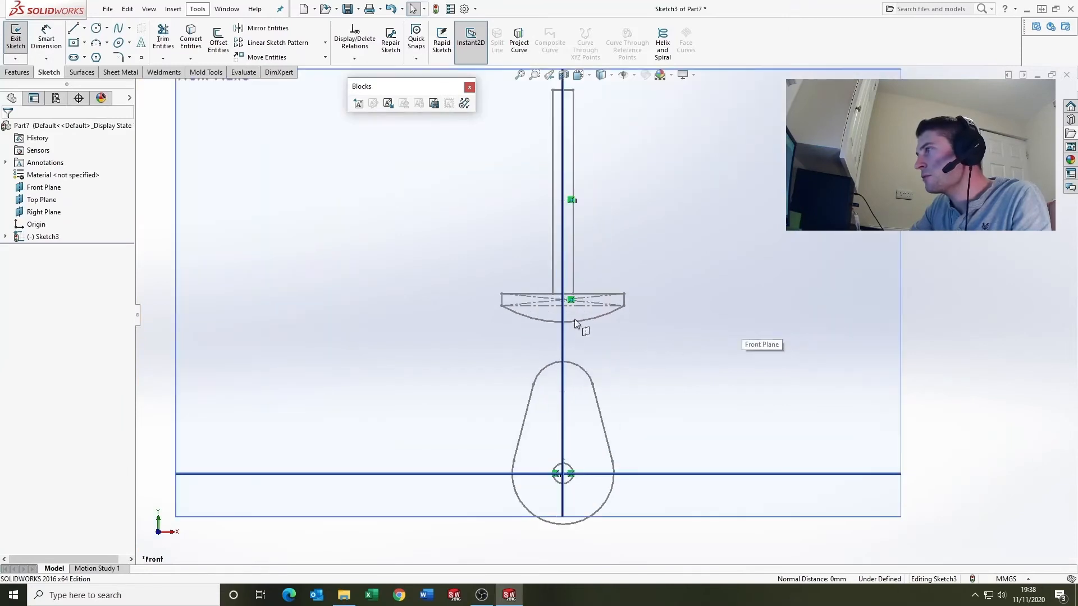
pyautogui.click(564, 366)
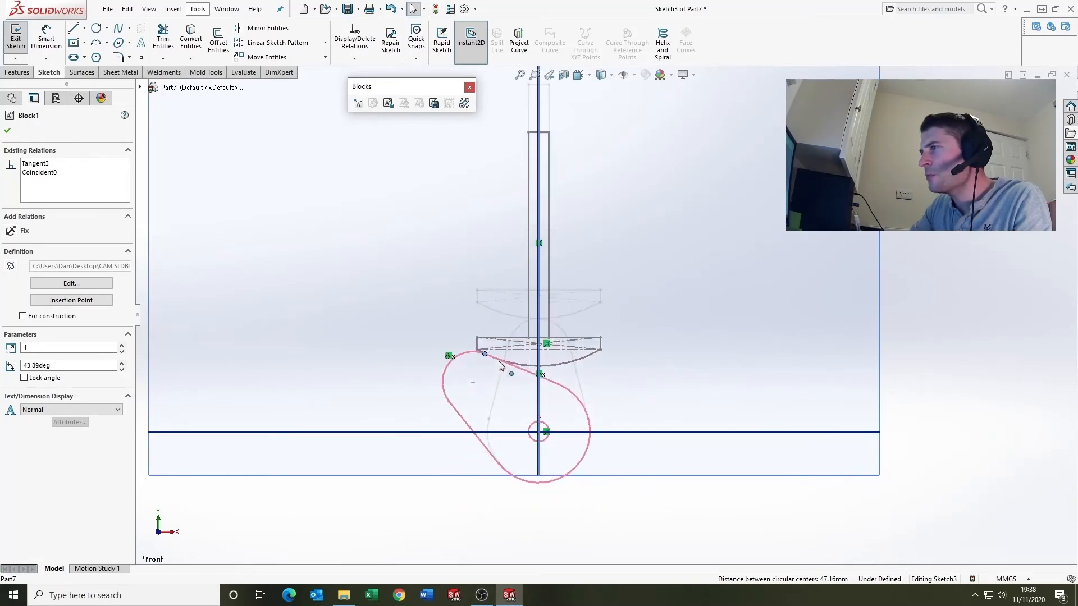
pyautogui.moveTo(485, 355); pyautogui.dragTo(615, 378)
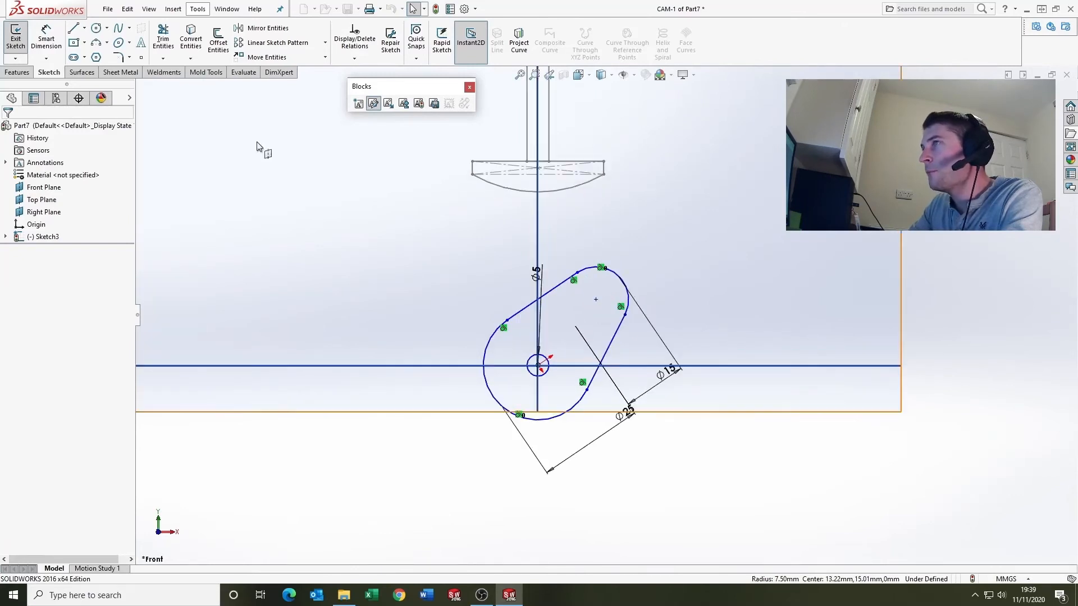
# - Start a Make Path from the Tools menu and add the cam outline arc segments to it
pyautogui.click(197, 9)
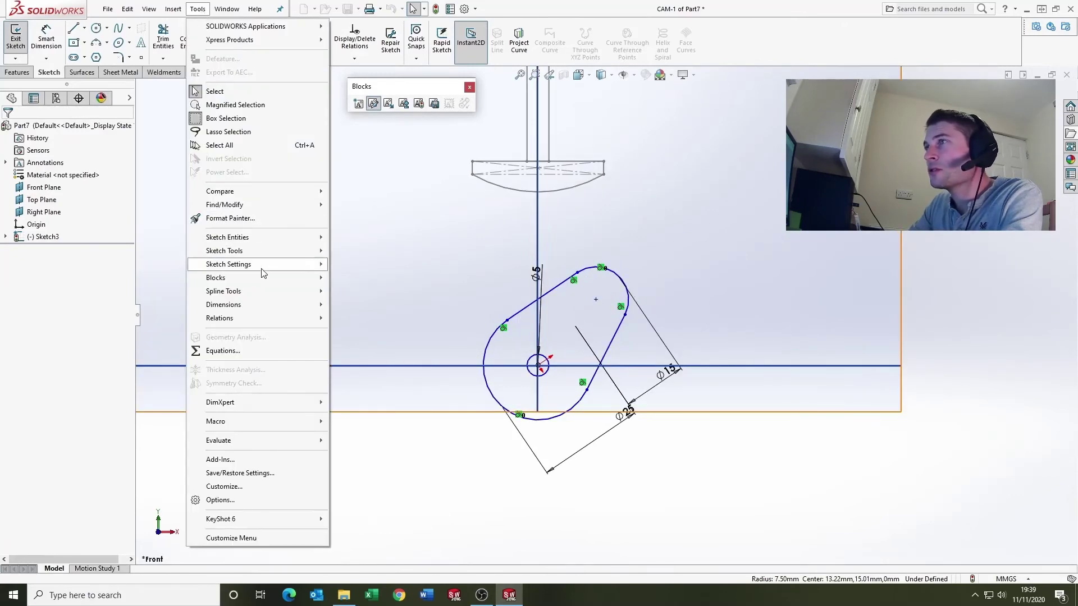
pyautogui.moveTo(223, 252)
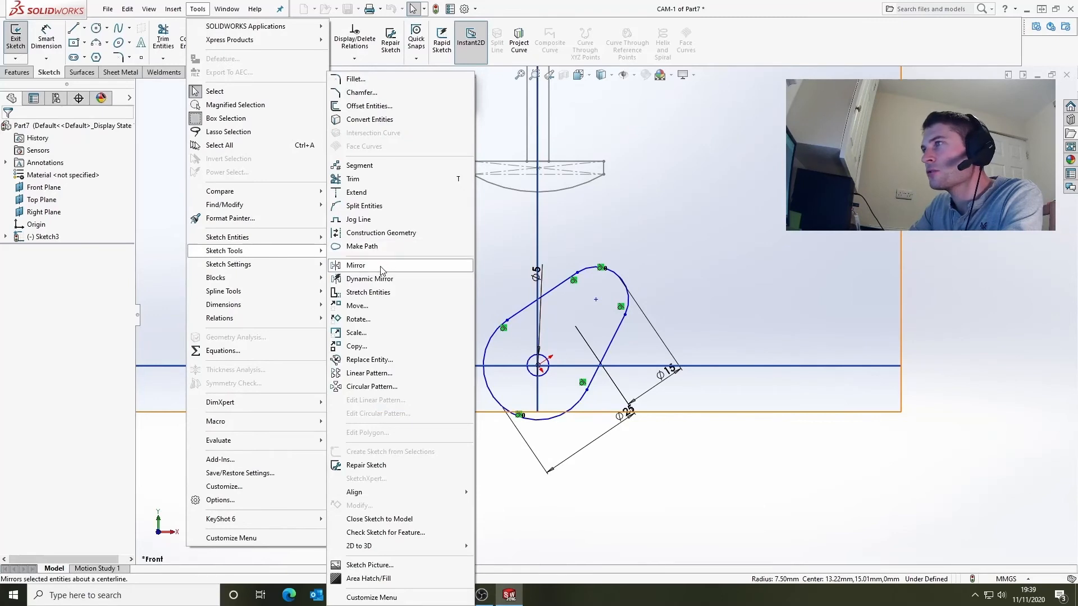
pyautogui.click(361, 245)
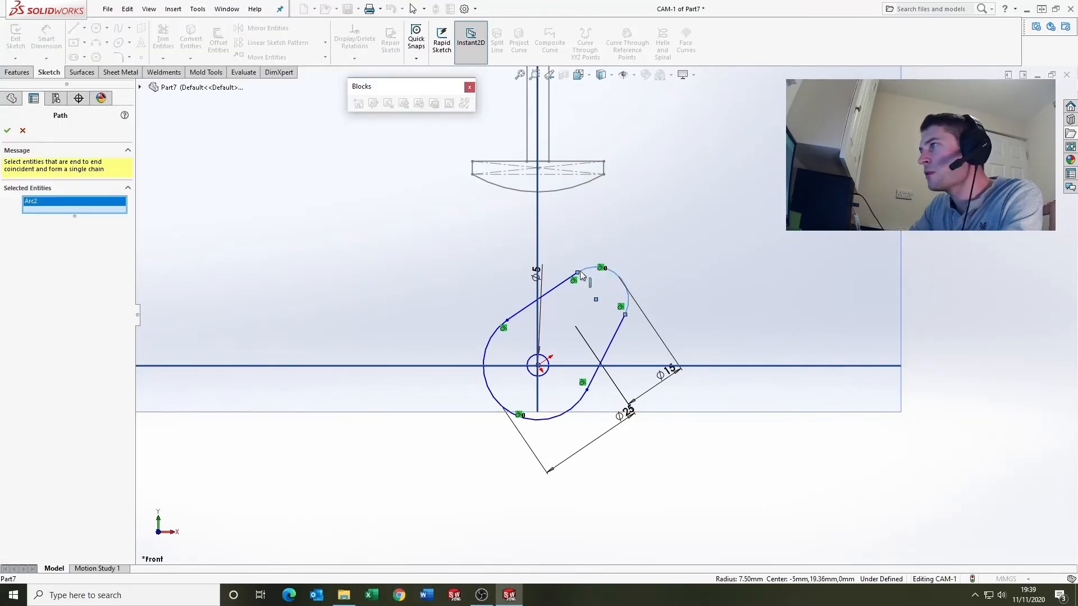
pyautogui.click(600, 339)
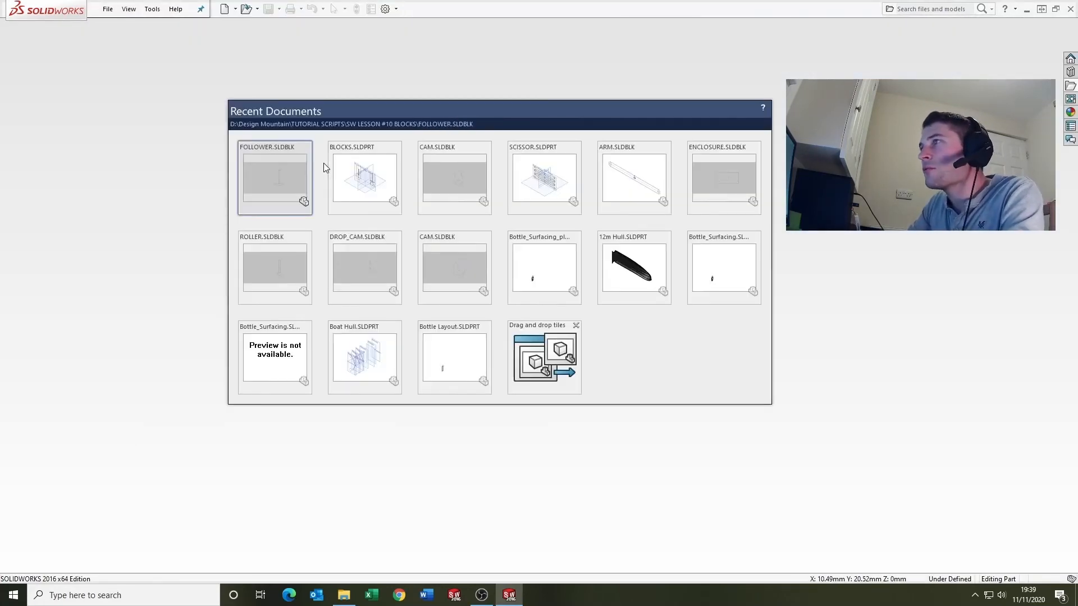
pyautogui.moveTo(527, 171)
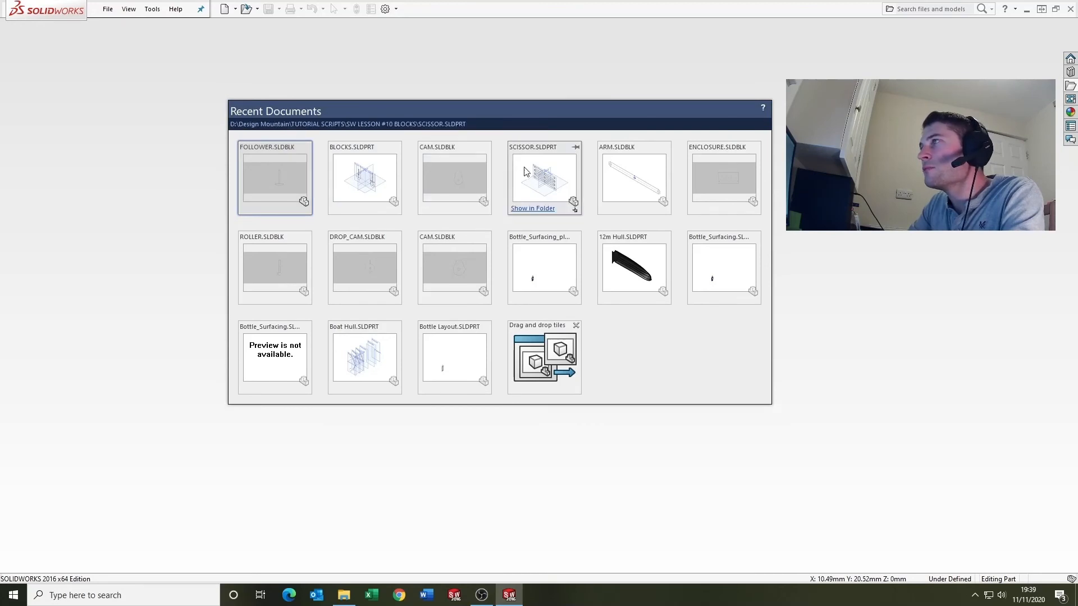
# - Open SCISSOR.SLDPRT from Recent Documents to show the scissor-linkage sketch
pyautogui.doubleClick(545, 179)
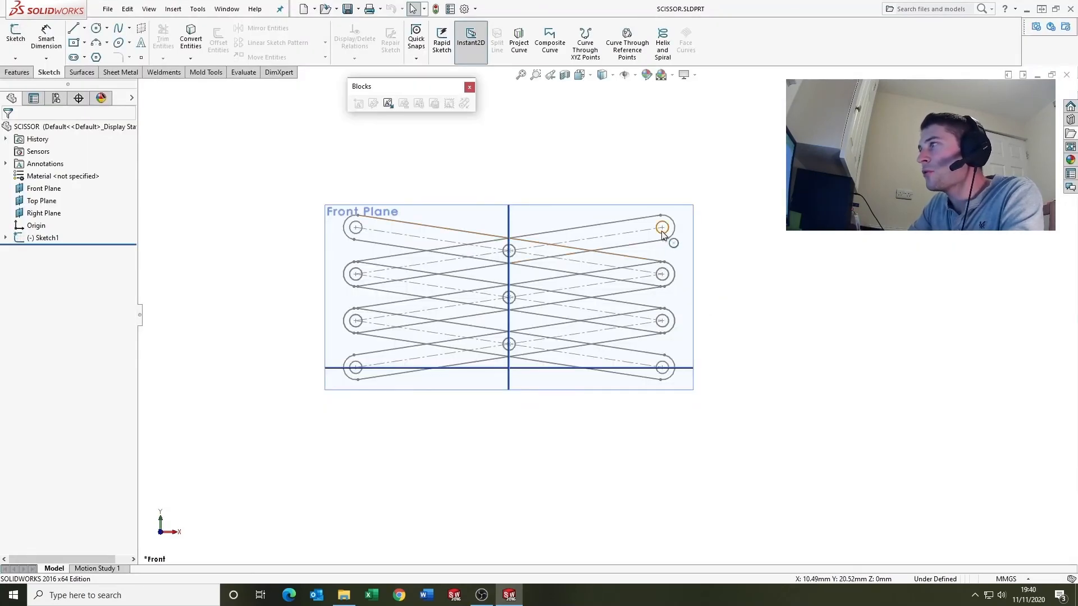